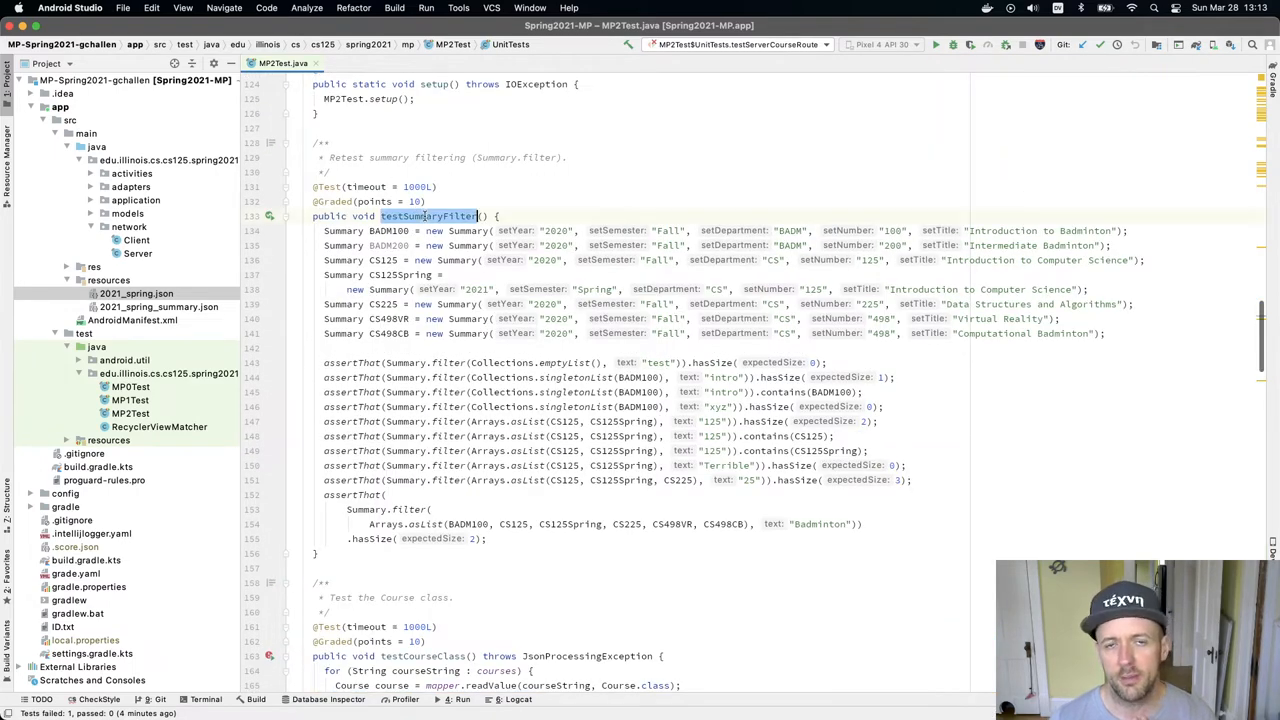
Step: Review the summary filter test, bring Server.java's getSummary and dispatch into view, then switch apps
click(430, 216)
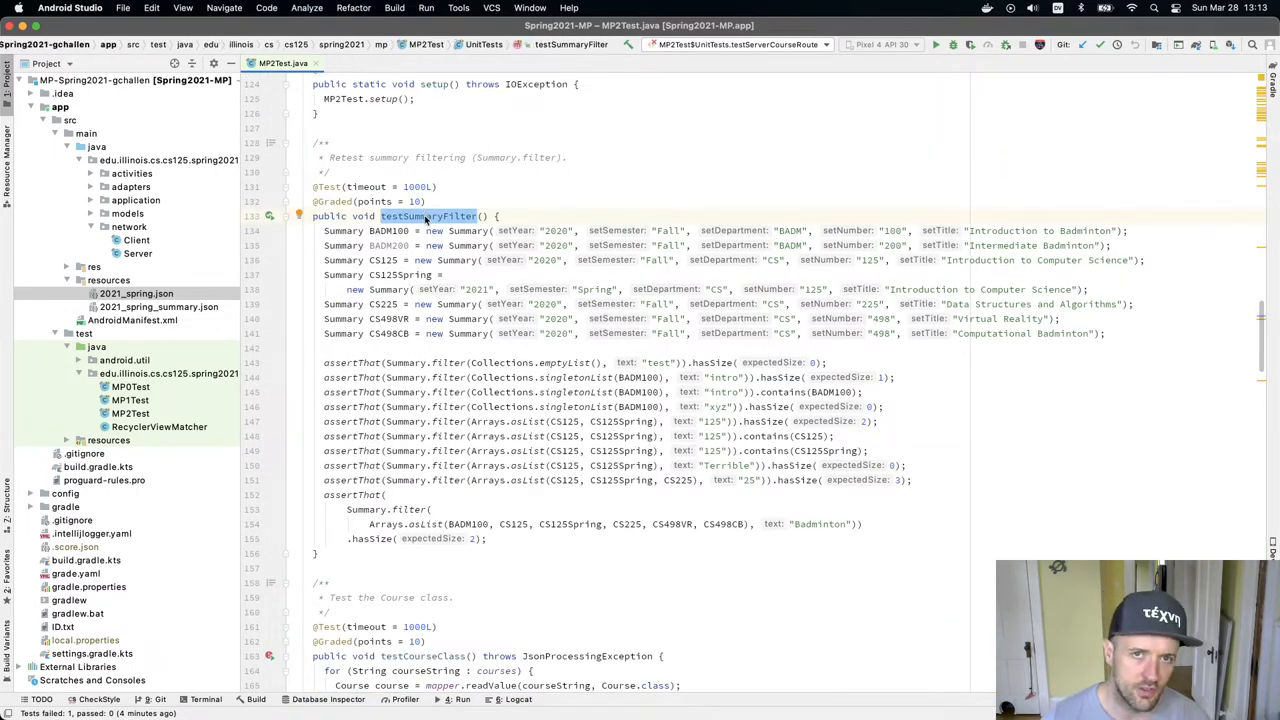
scroll(down, 3)
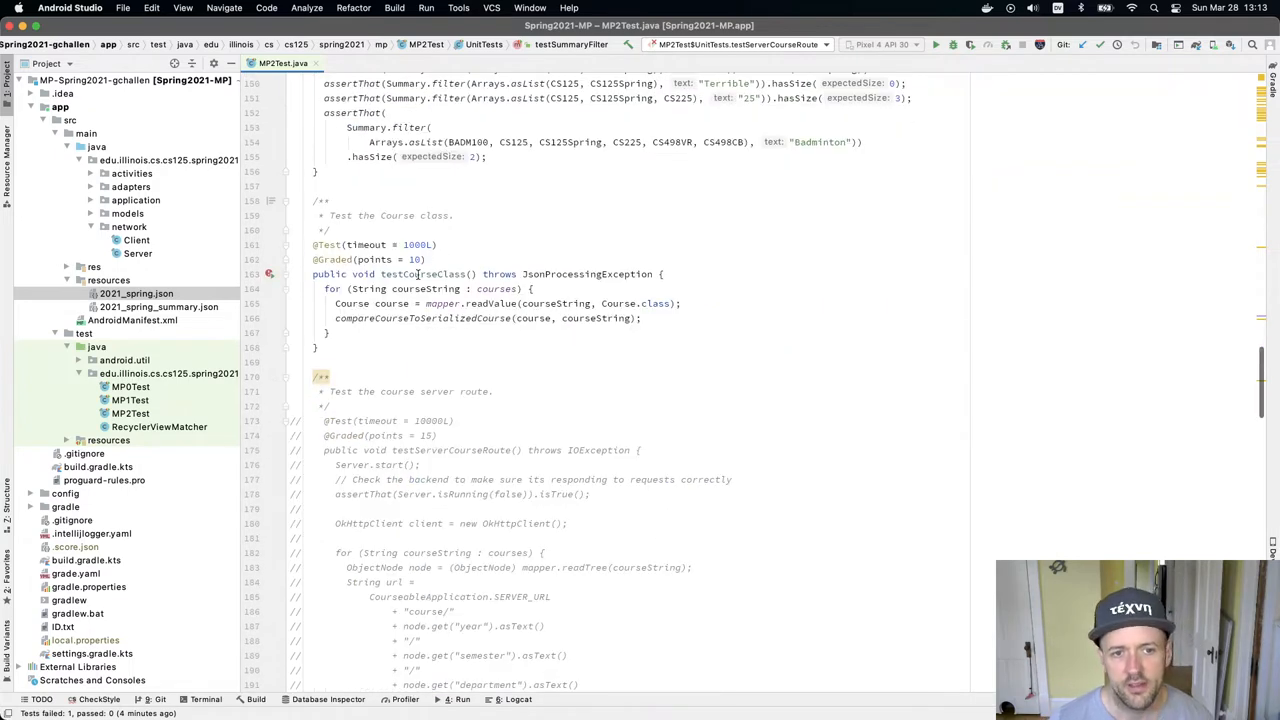
double_click(422, 274)
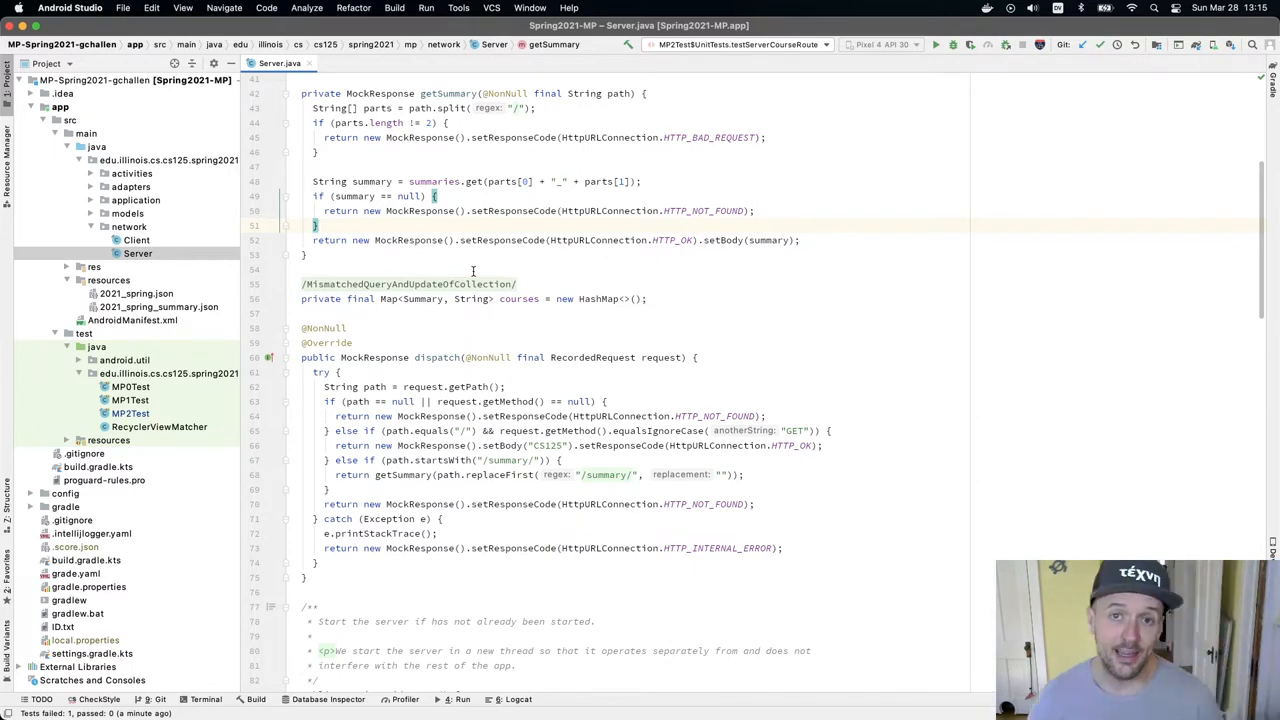
key(cmd+tab)
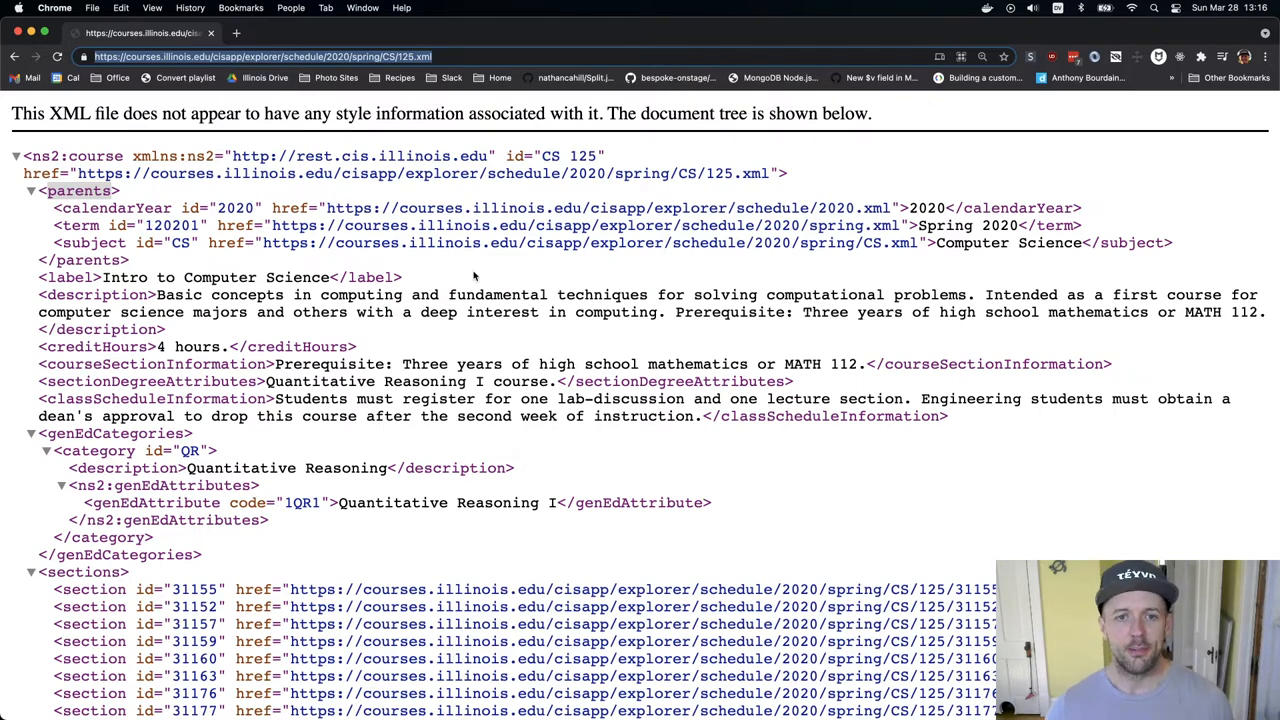
Step: Scroll through the CS 125 XML record's label, description and sections
scroll(down, 3)
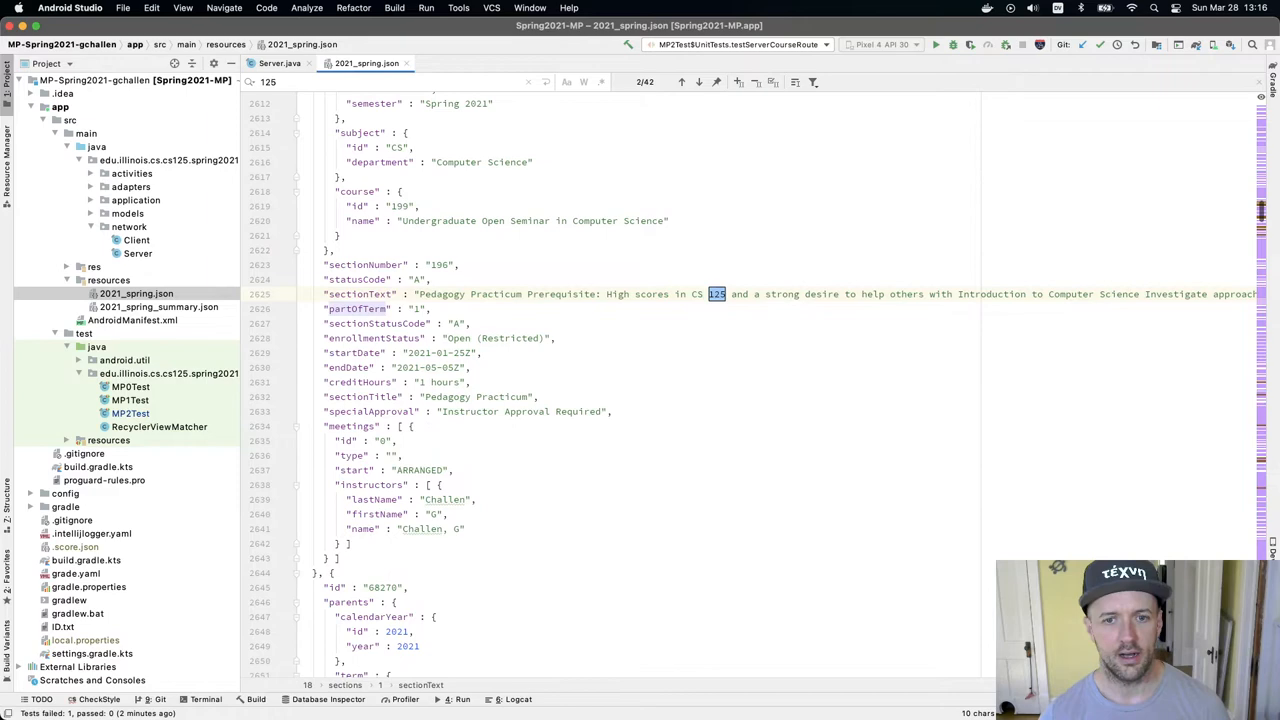
Step: Search 2021_spring.json for 'CS 12' and 'intro' to reach the CS 125 entries
click(698, 82)
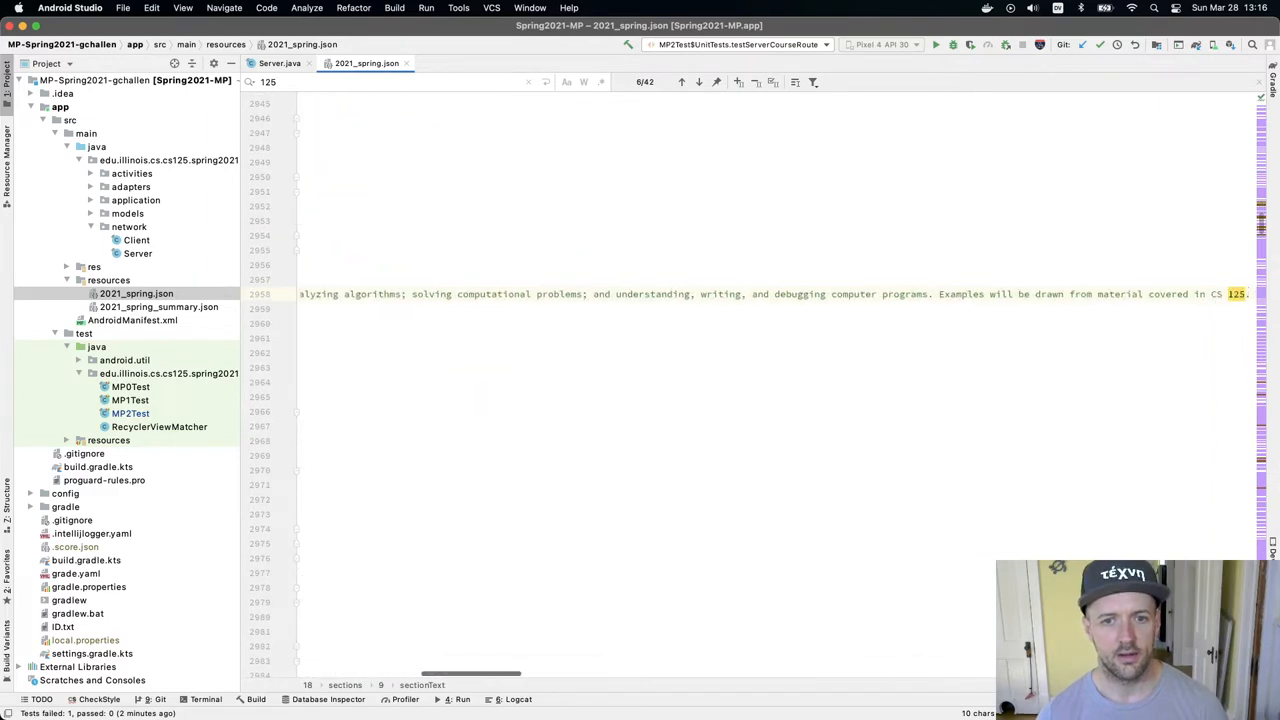
text(CS 12)
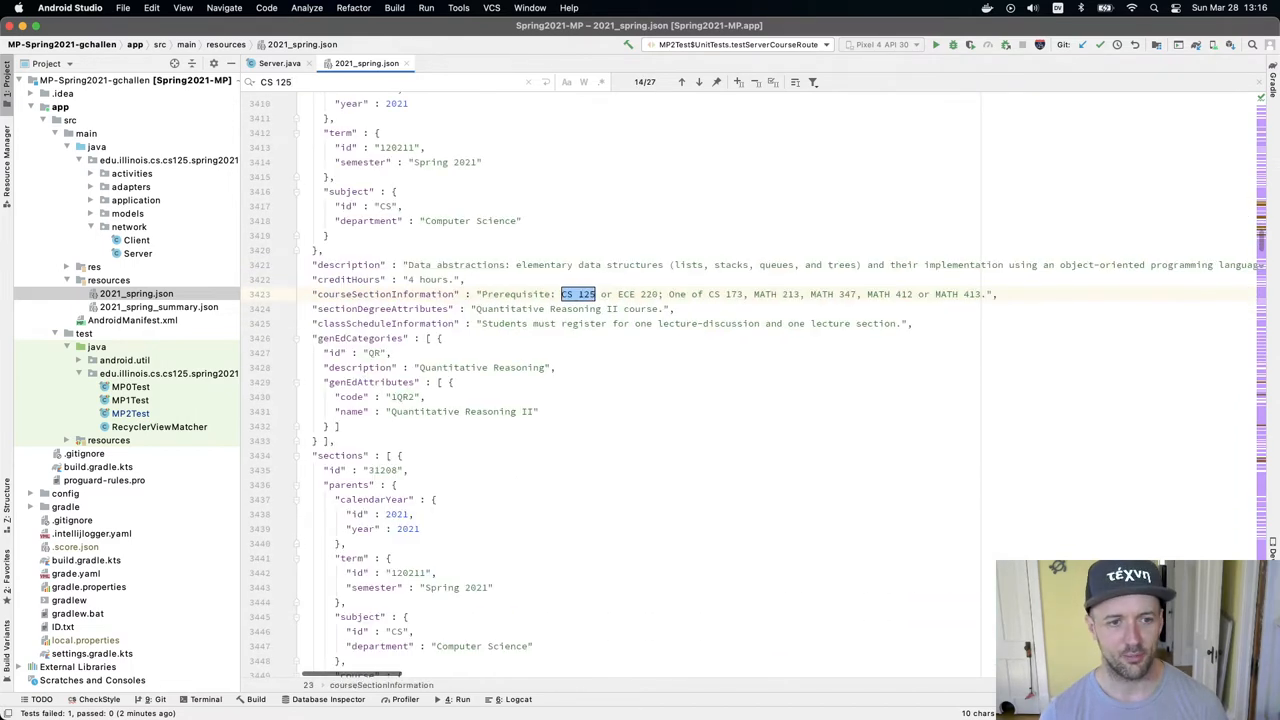
text(intro)
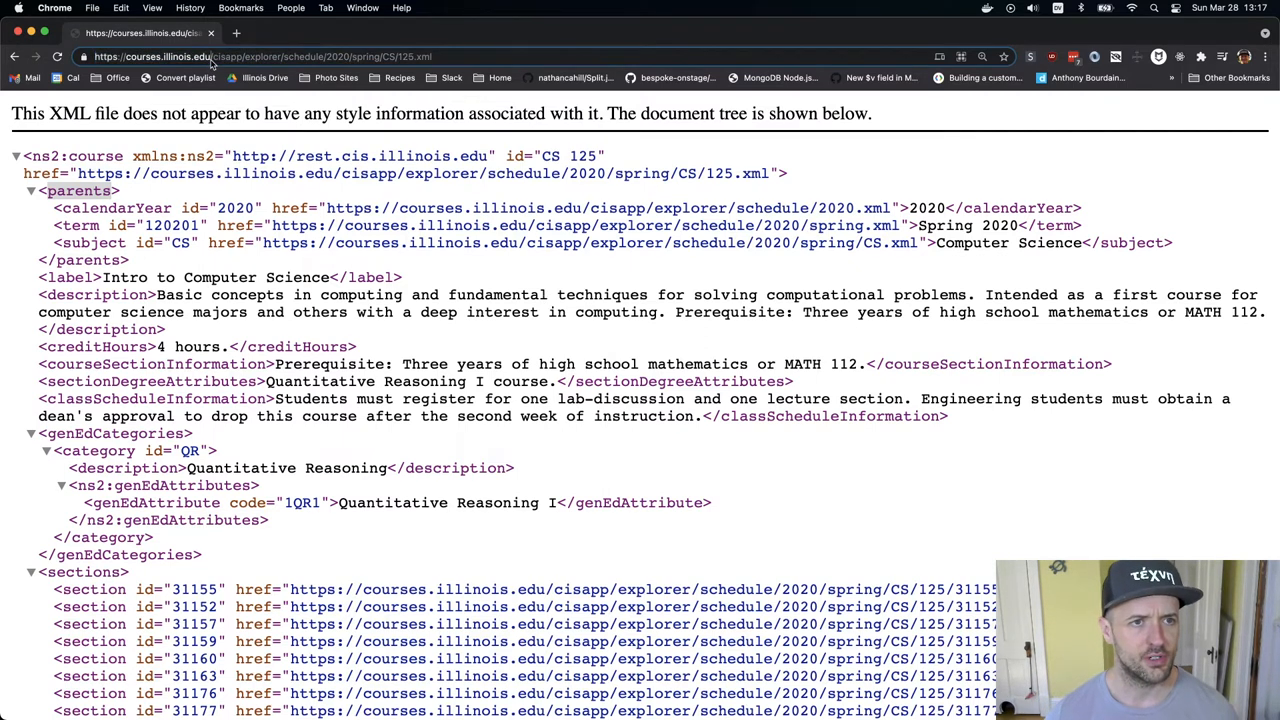
Step: Select the year/term/subject/number portion of the CS/125.xml address
double_click(168, 56)
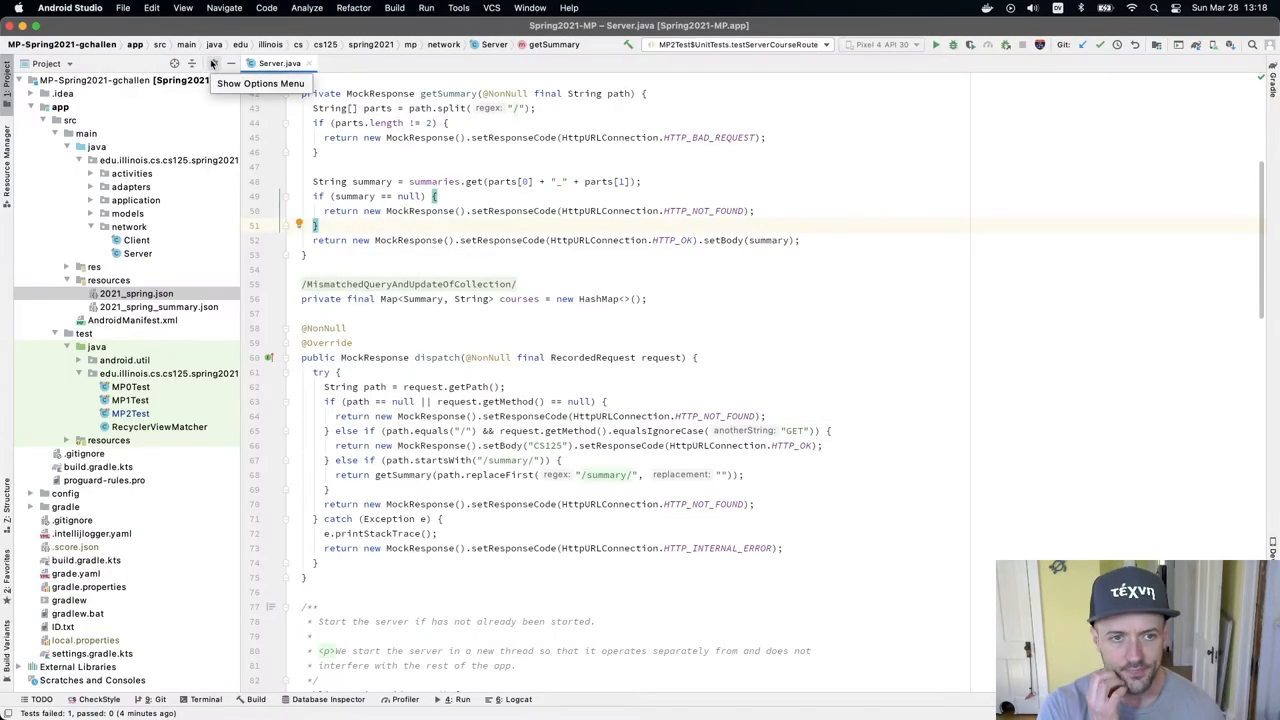
mouse_move(360, 72)
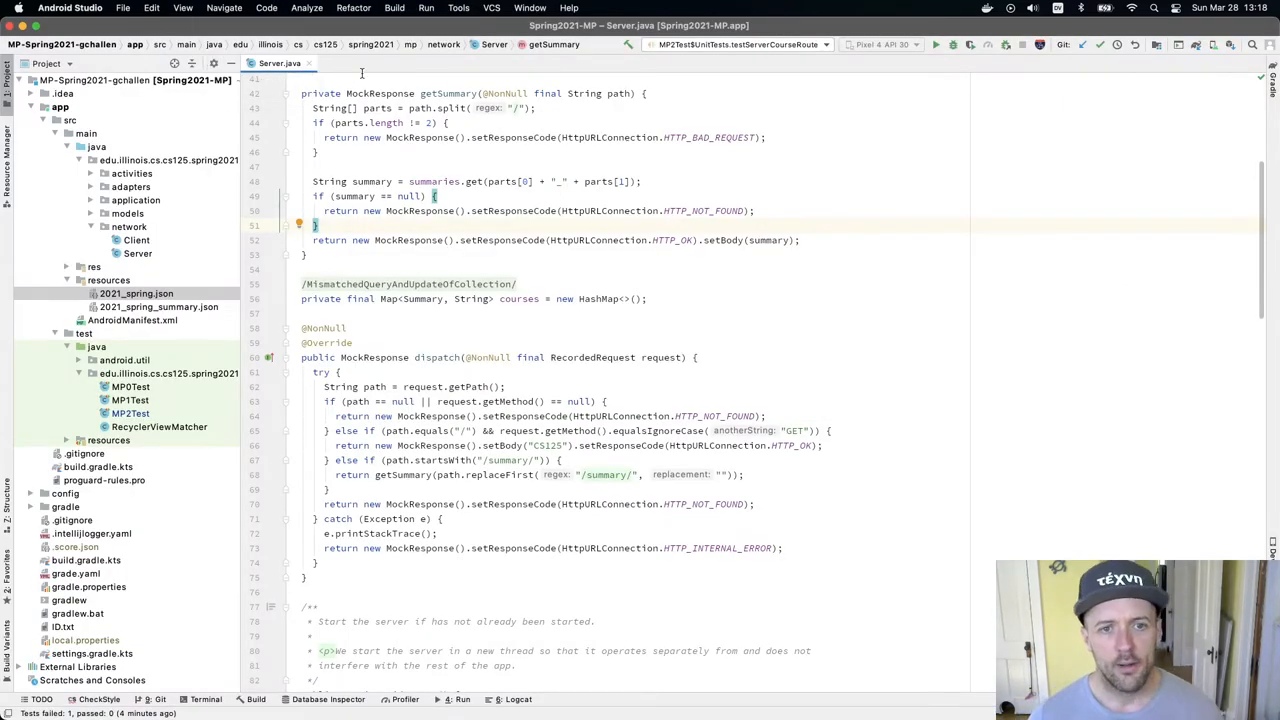
Step: Scroll Server.java down past dispatch toward the server start method
scroll(down, 3)
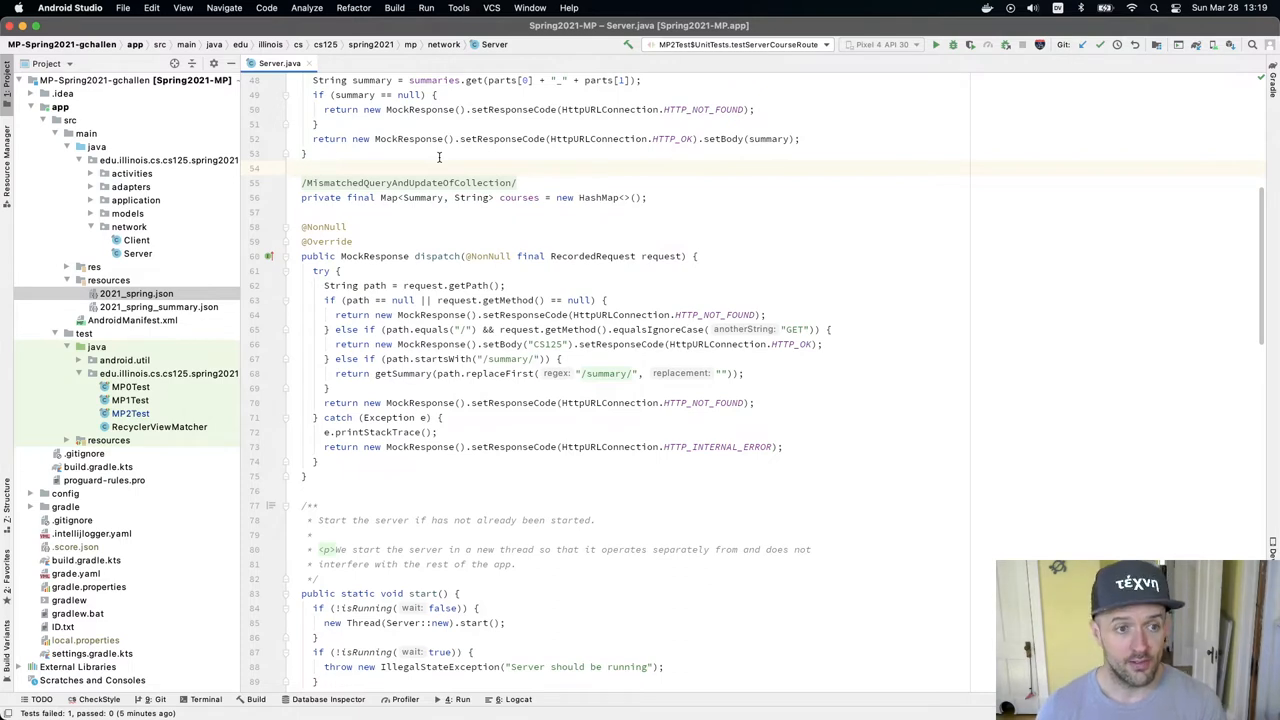
mouse_move(192, 244)
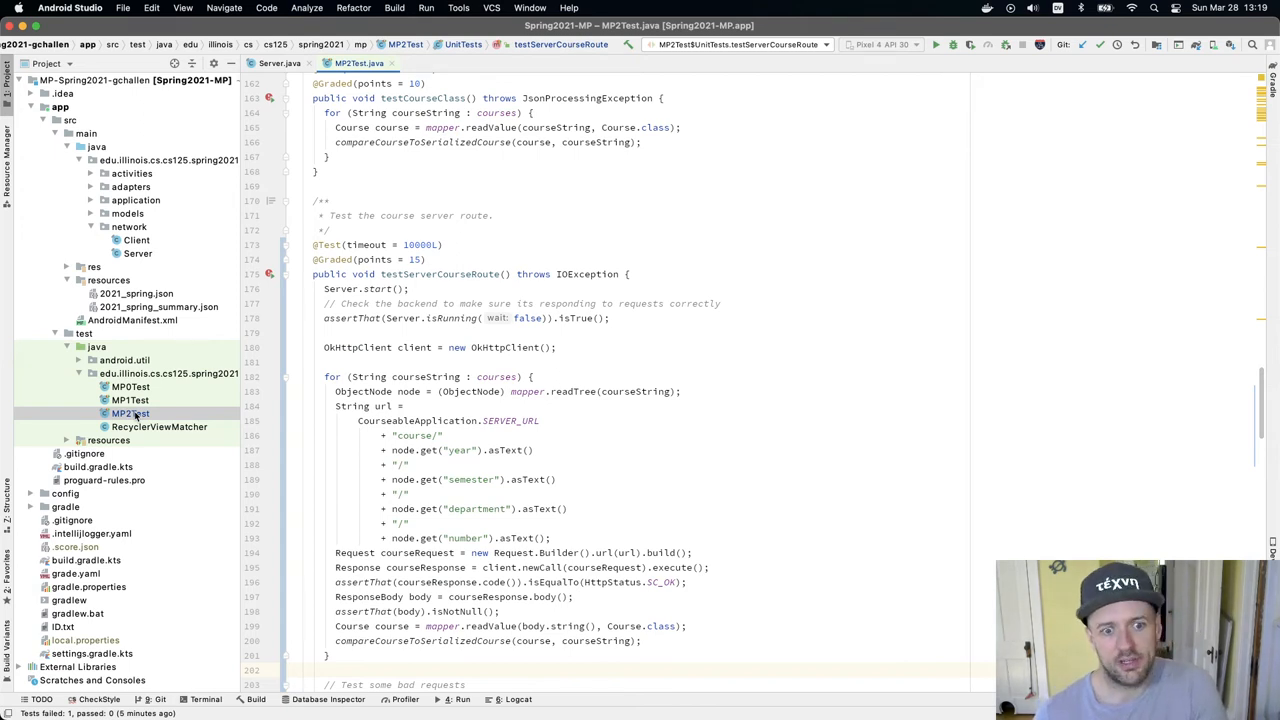
Step: Scroll to dispatch and revisit the course route test's method names
scroll(down, 3)
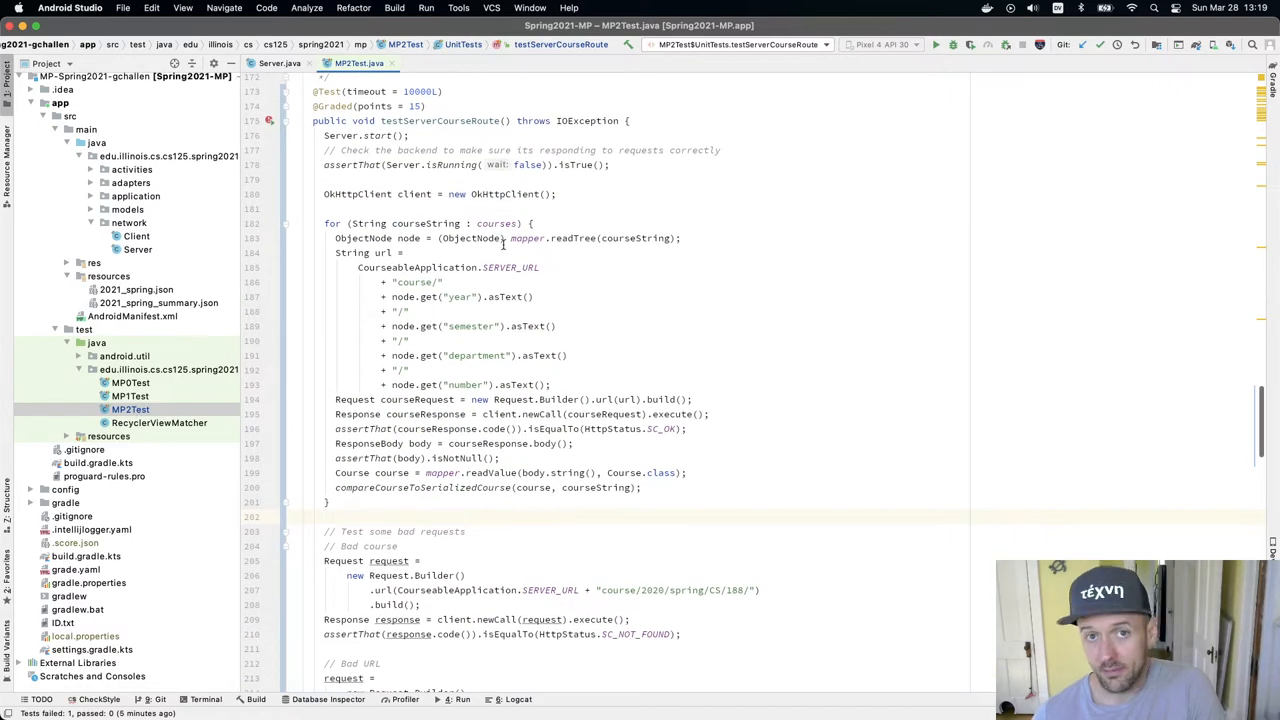
double_click(412, 296)
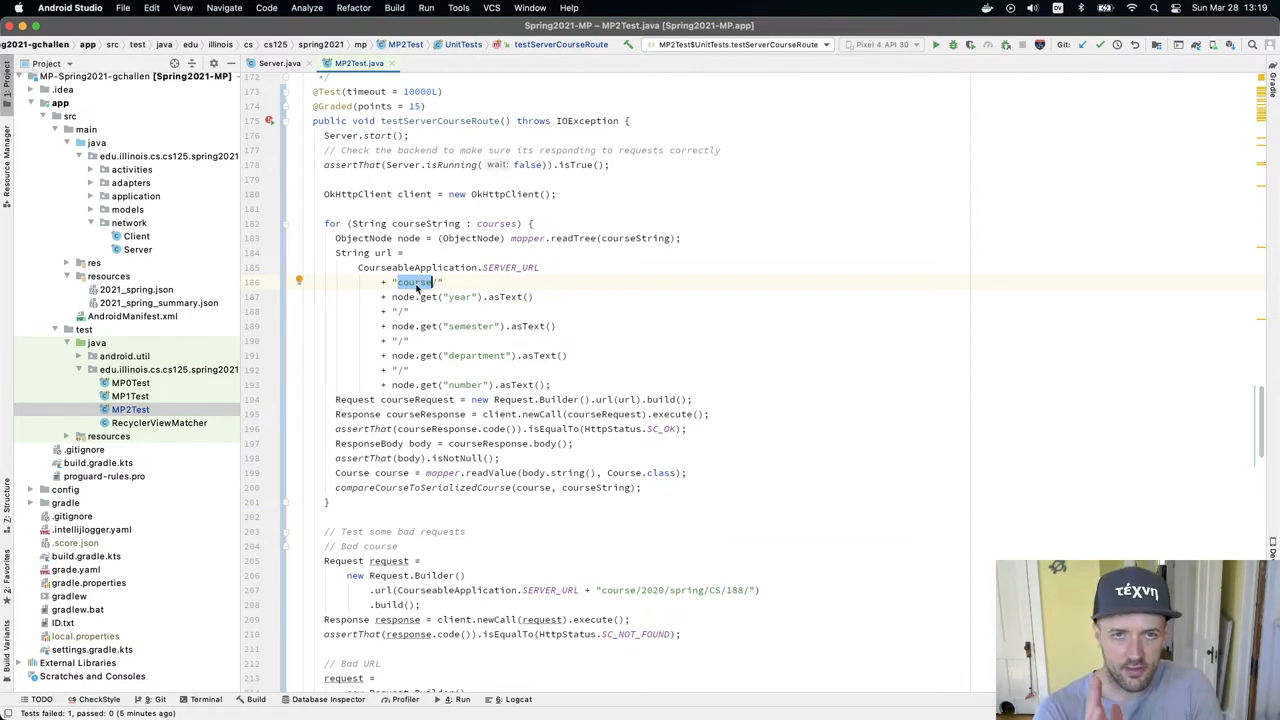
mouse_move(488, 308)
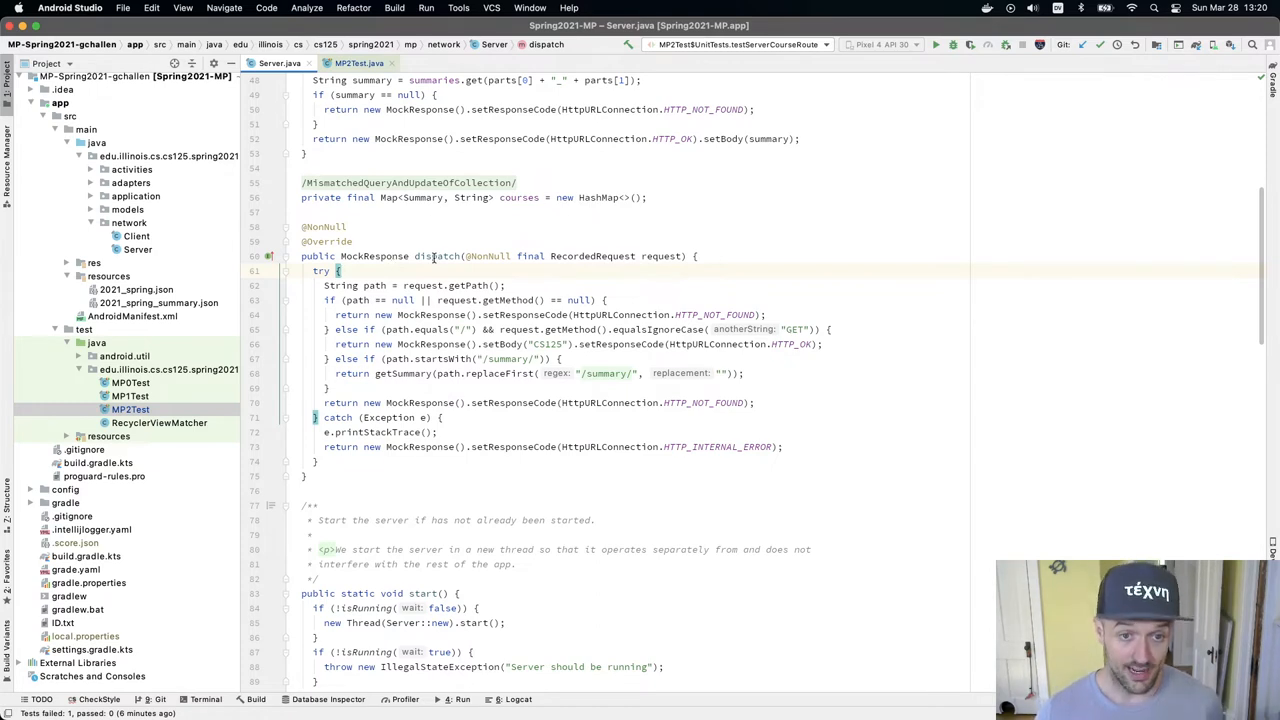
double_click(438, 256)
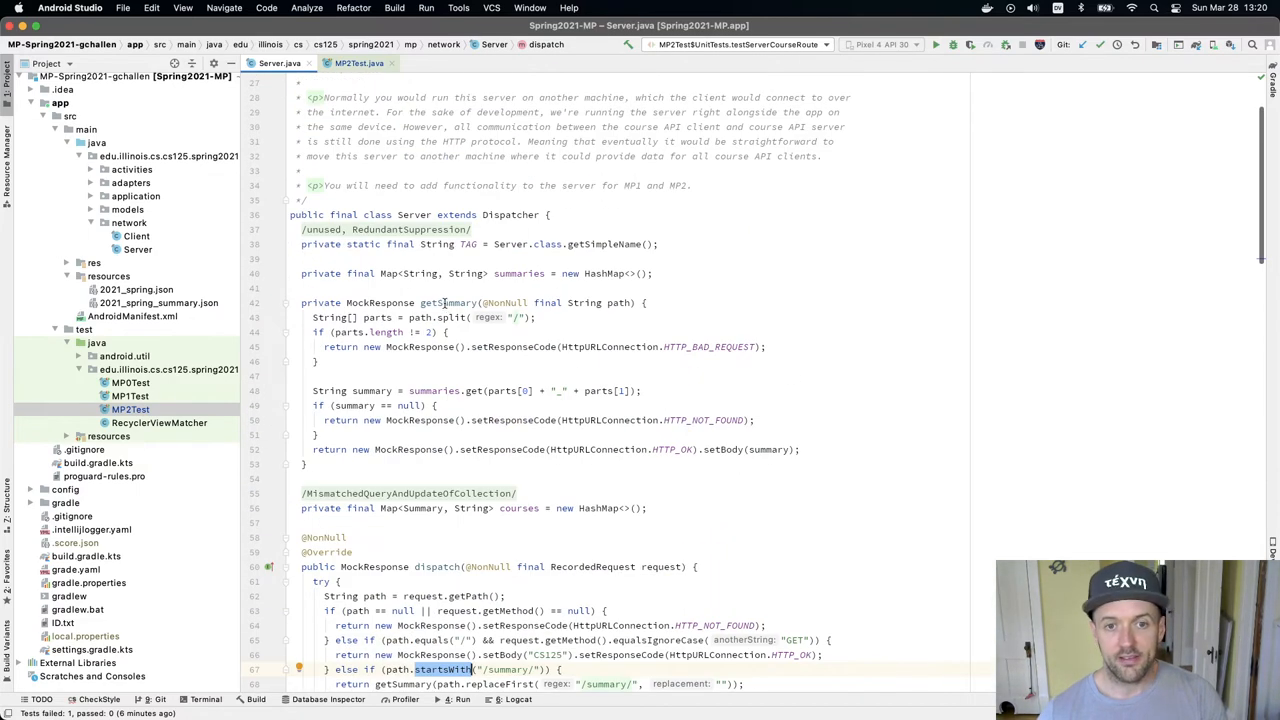
Step: Review getSummary's summaries map lookup, then return to MP2Test.java
double_click(448, 302)
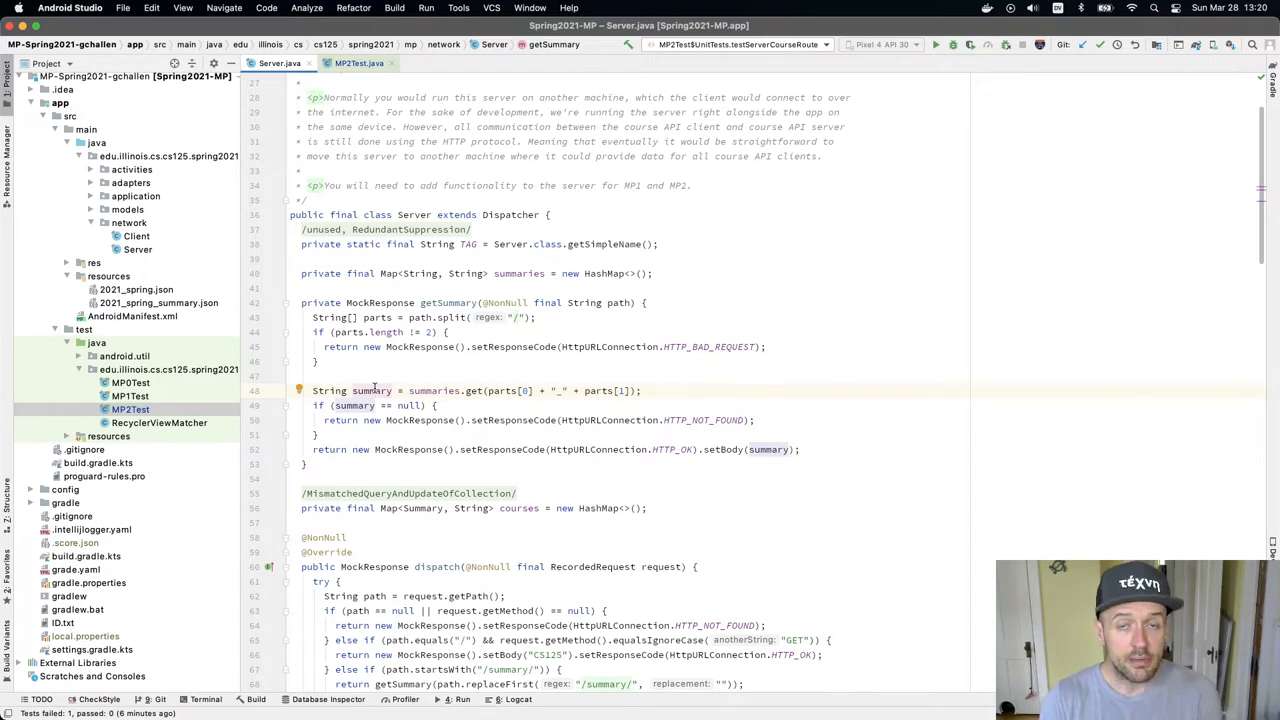
scroll(down, 3)
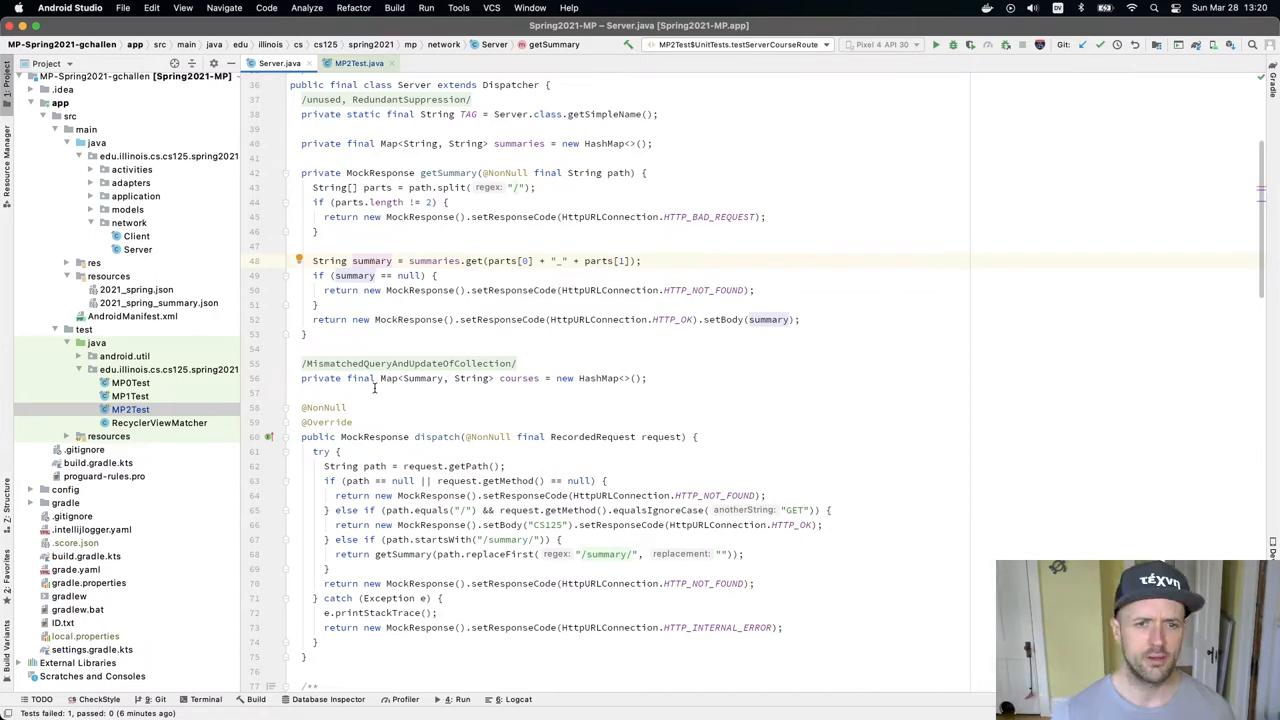
click(358, 62)
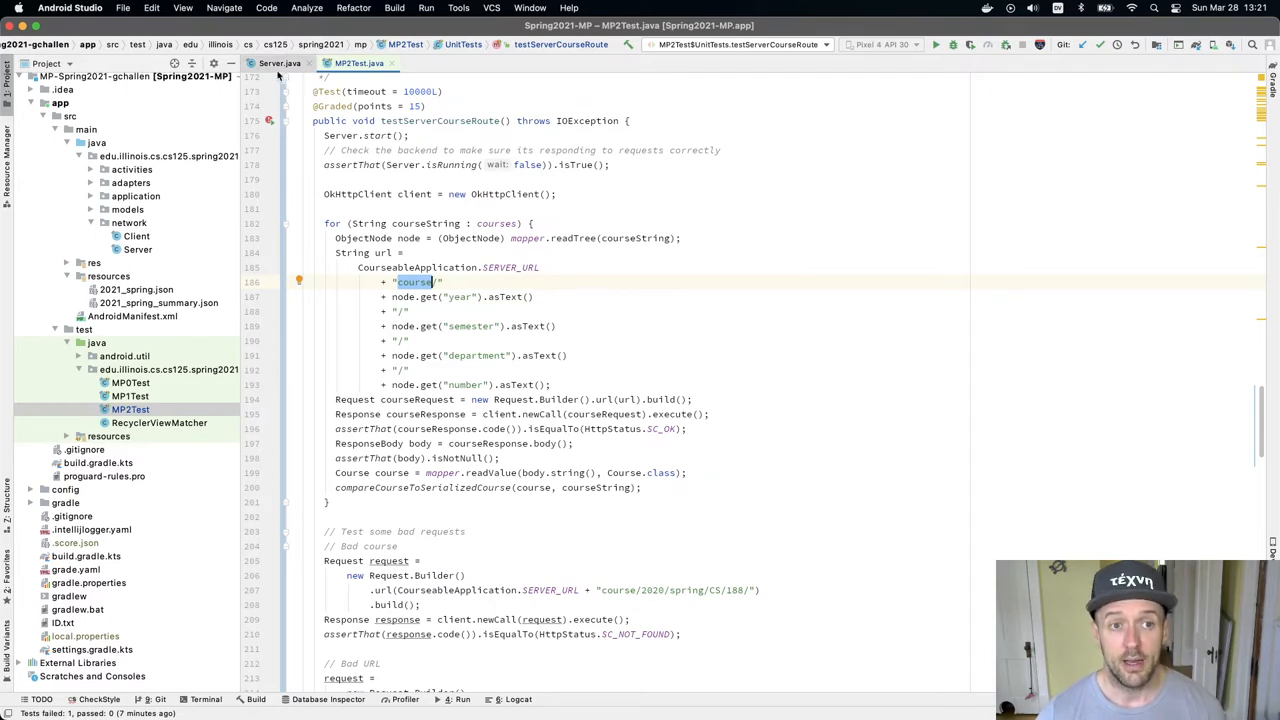
Step: Return to Server.java at the courses map declaration and dispatch branches
click(280, 62)
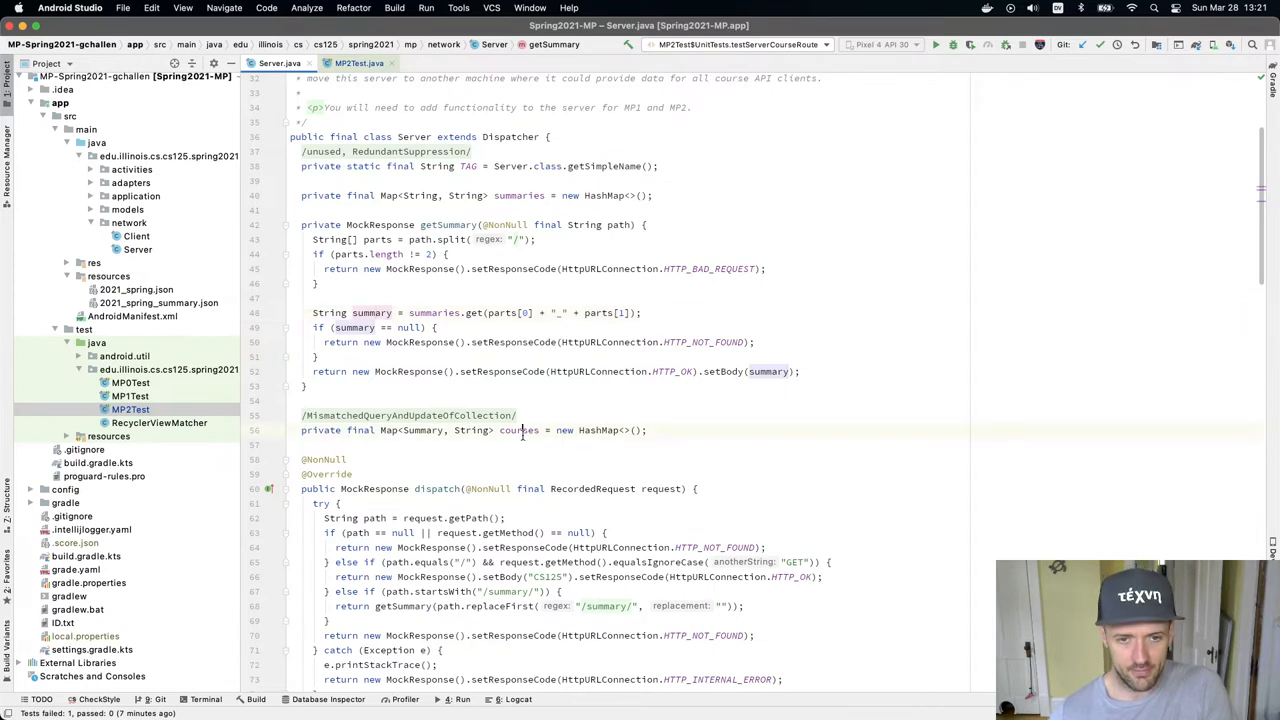
double_click(520, 430)
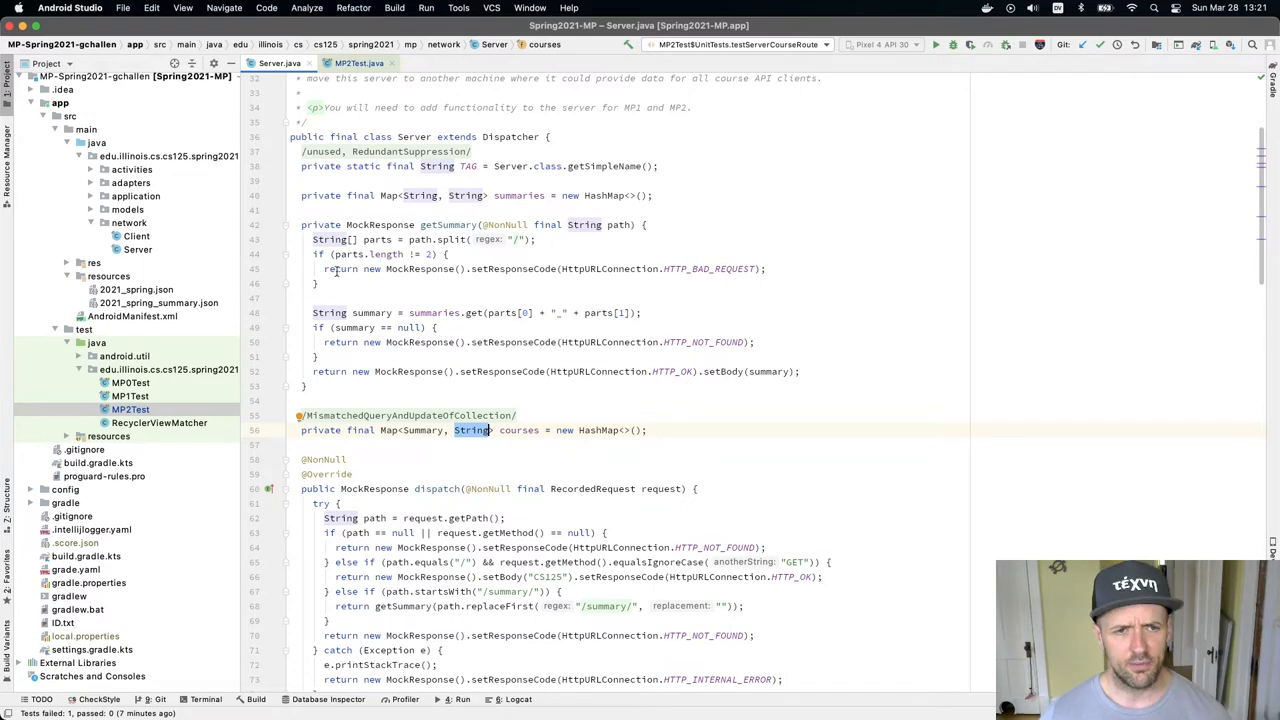
scroll(down, 3)
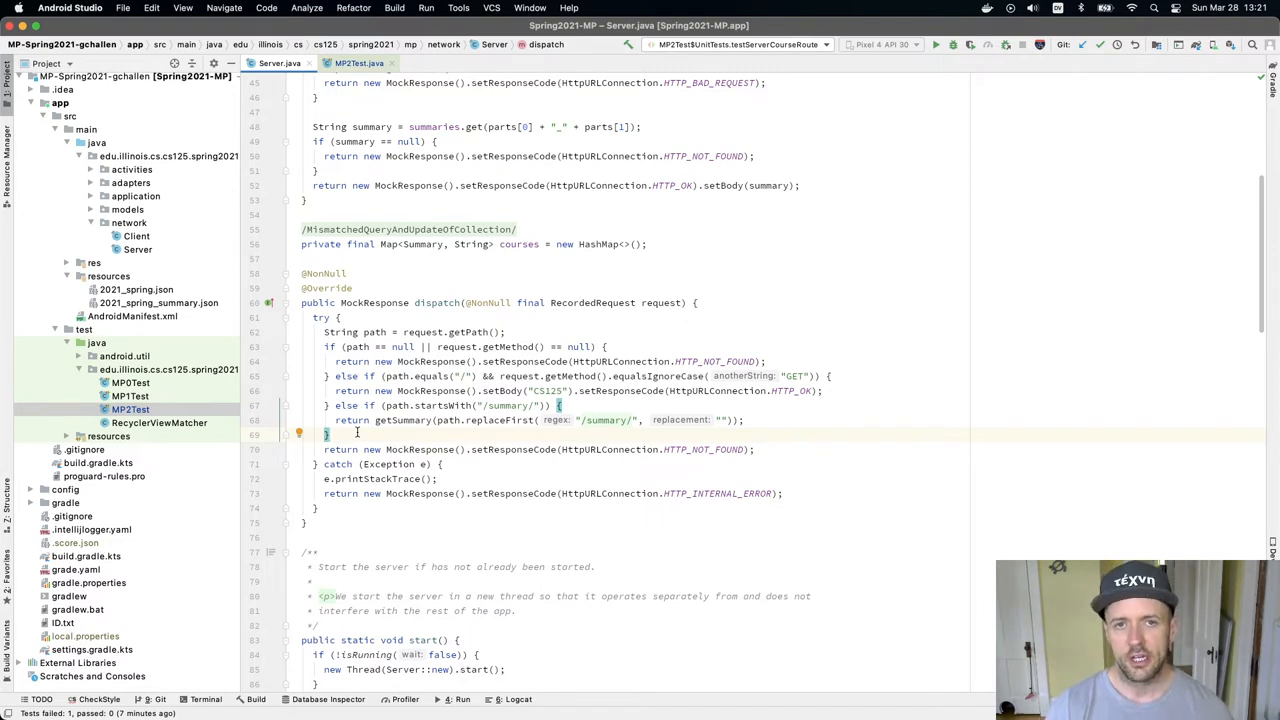
Step: Add a dispatch path.startsWith("/course/") branch and a getCourse stub returning HTTP_OK with empty body
scroll(down, 3)
text( else if (pa)
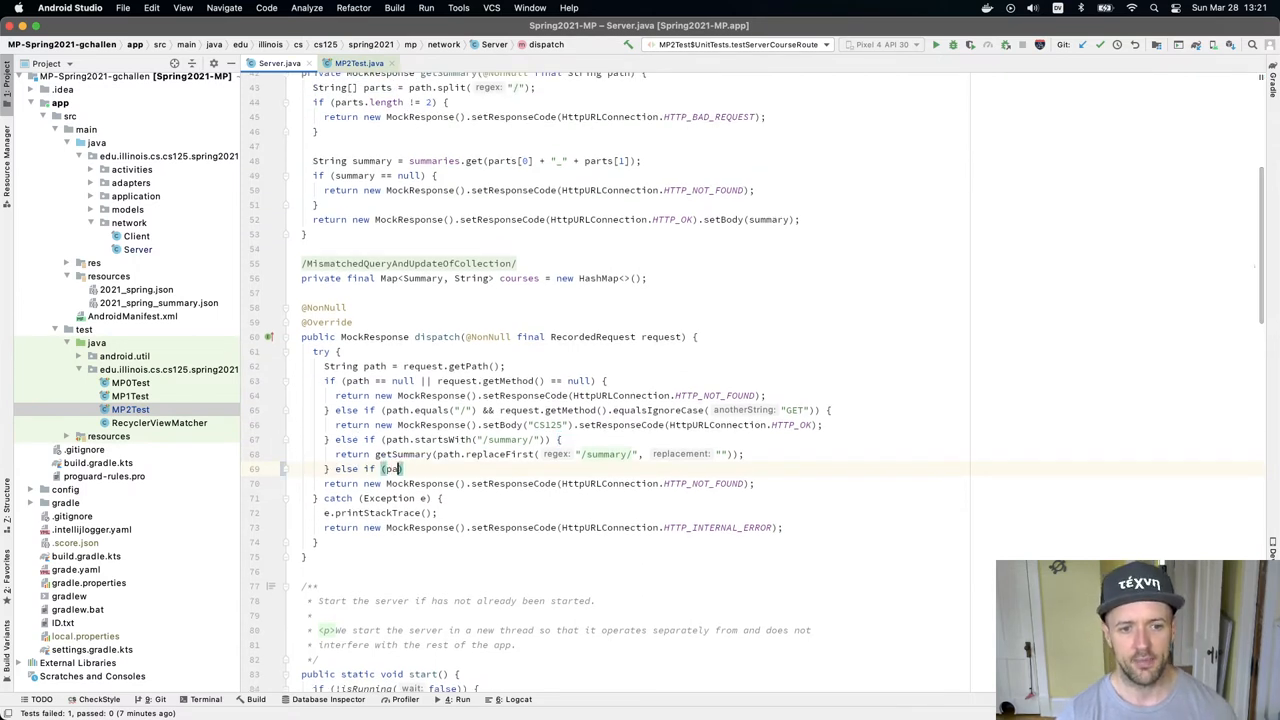
text(startsWith("/course/")) {)
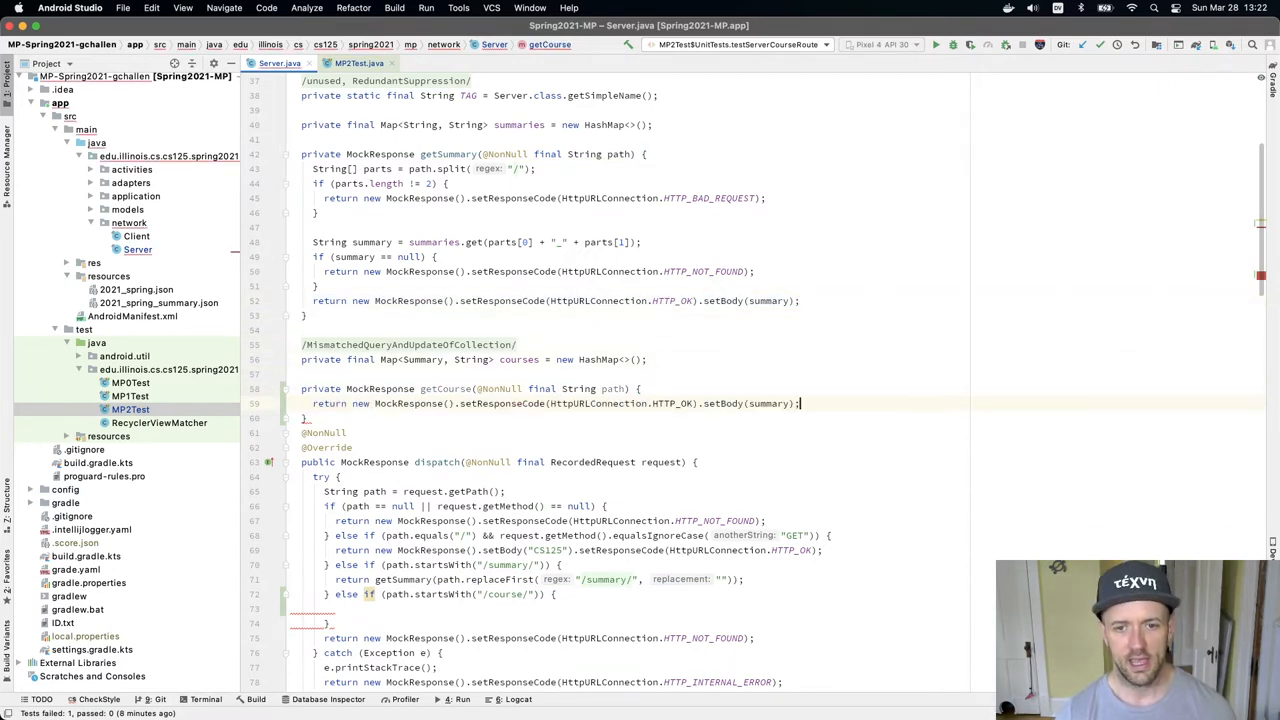
text("")
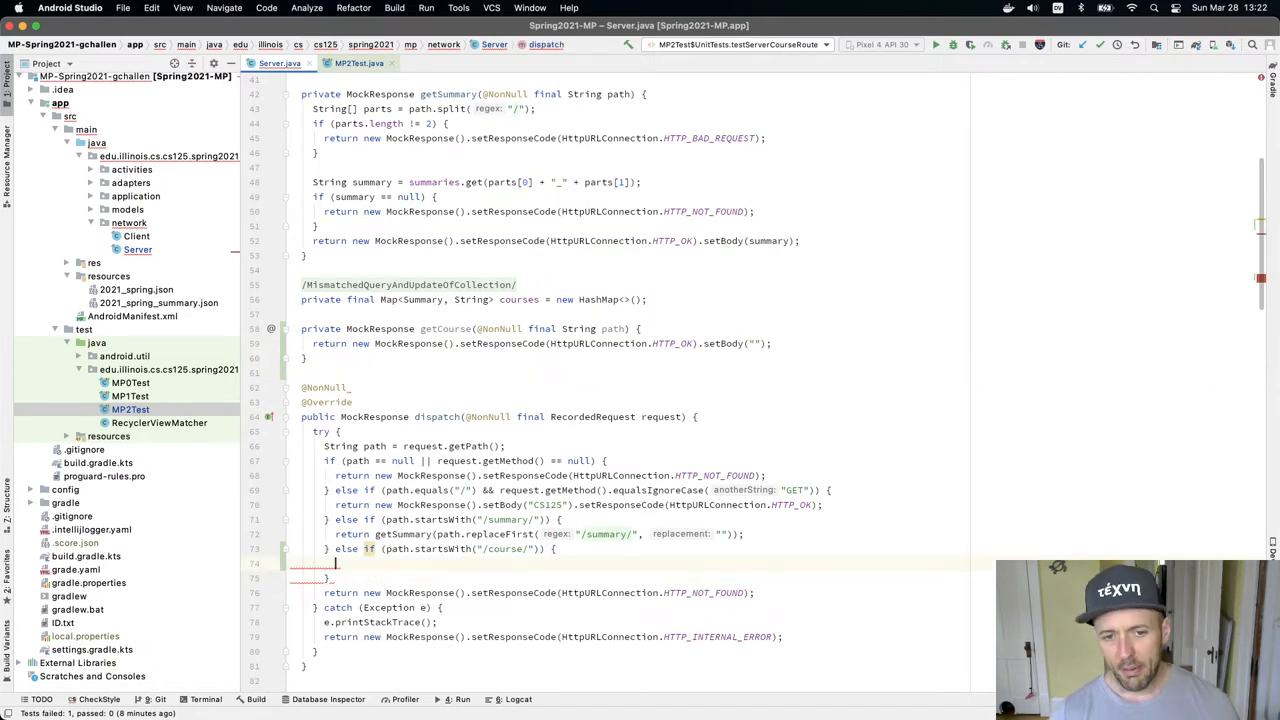
text(return getCourse(path.replaceFirst("/course/", ""));)
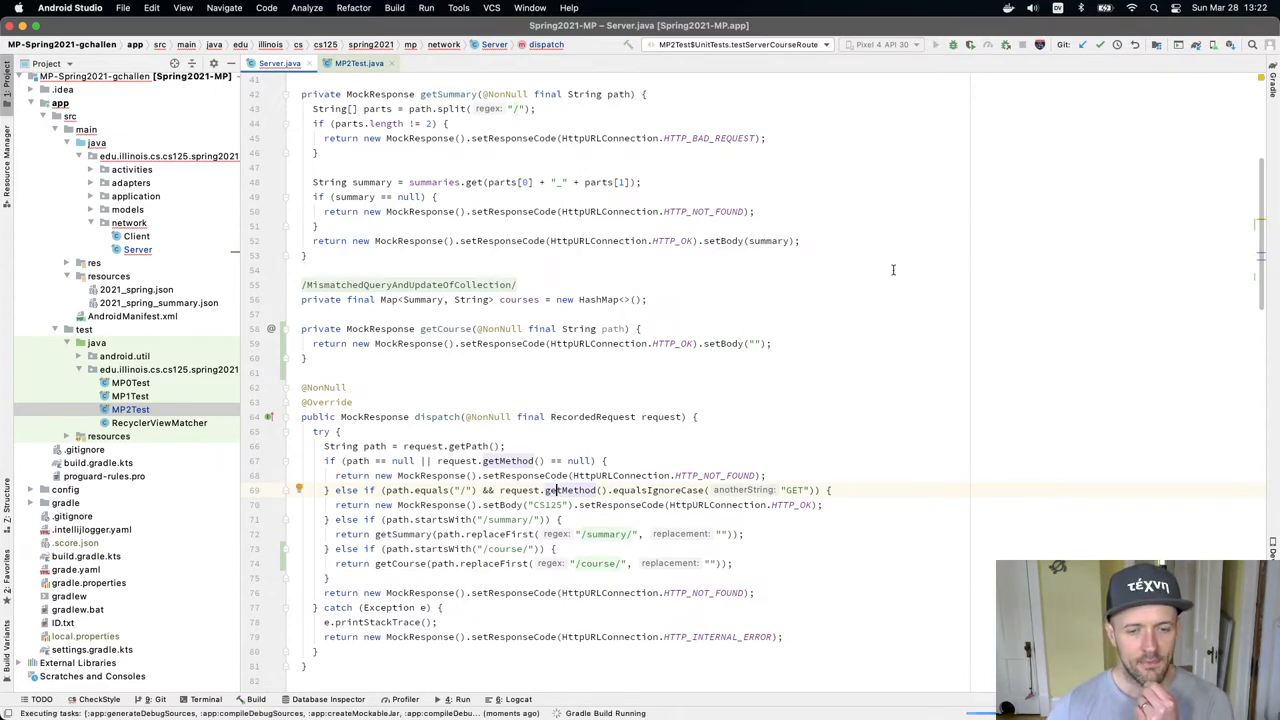
click(460, 700)
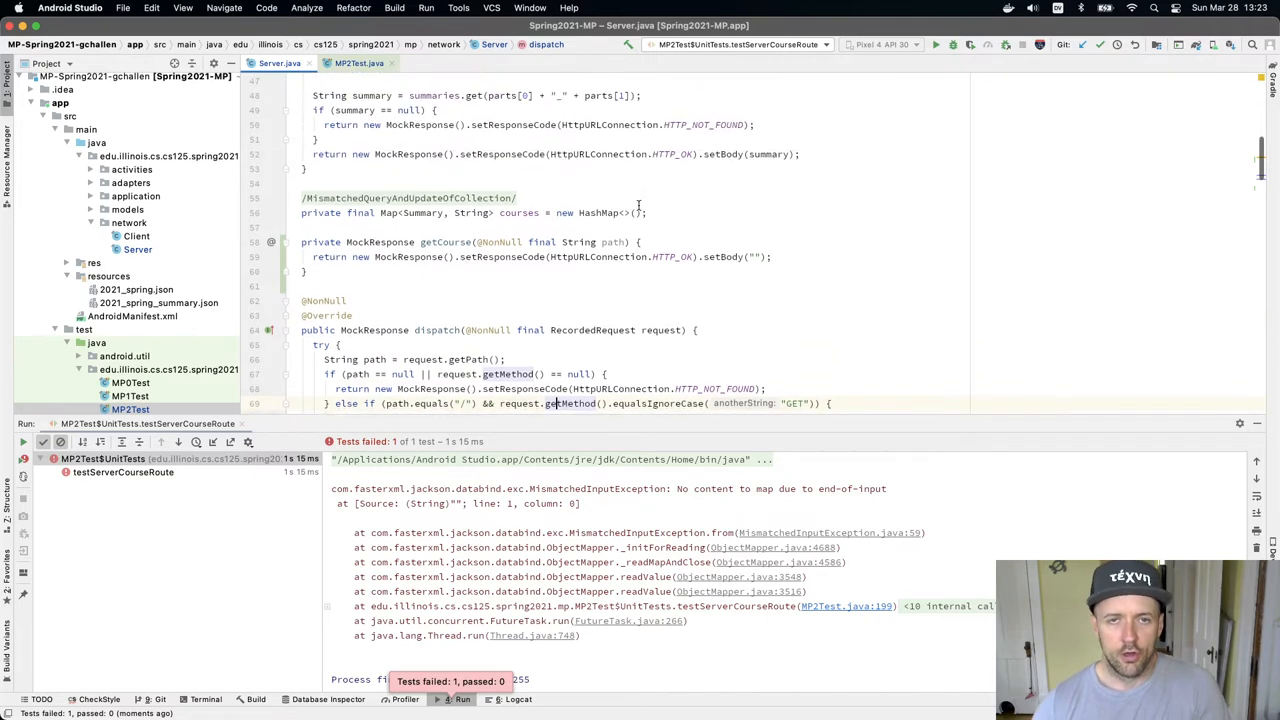
scroll(down, 3)
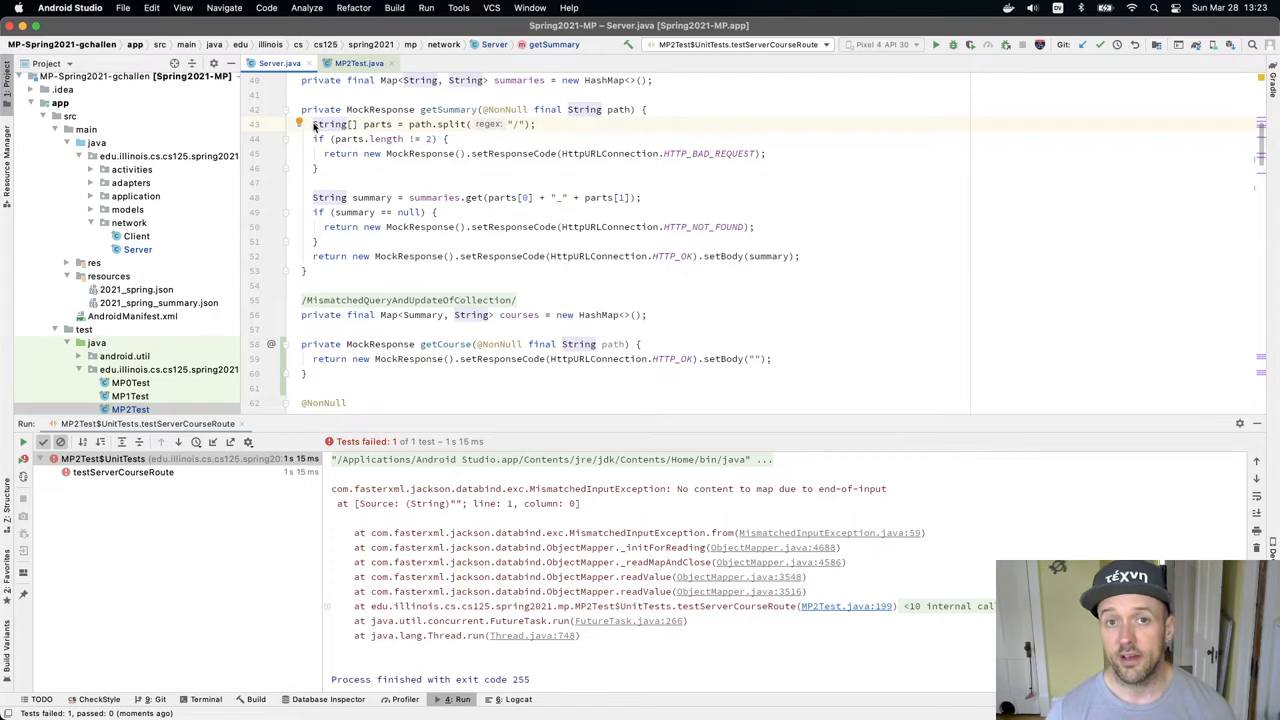
drag(312, 124, 318, 168)
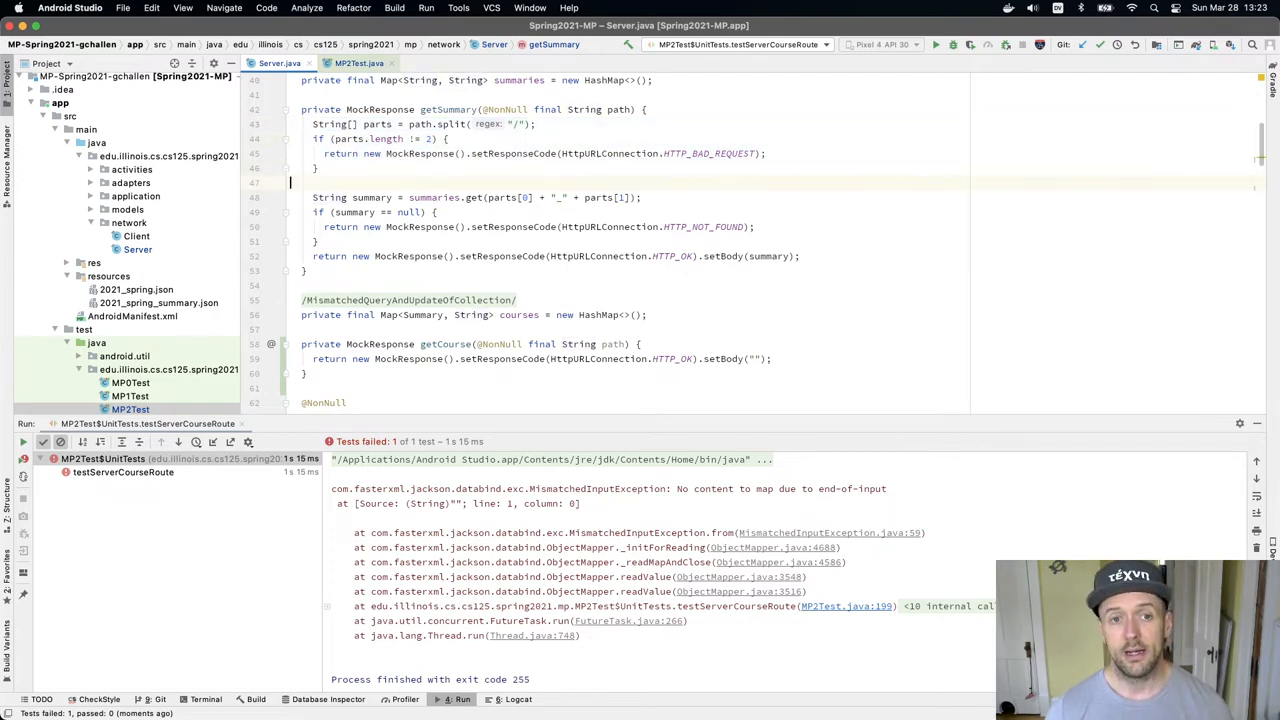
double_click(436, 198)
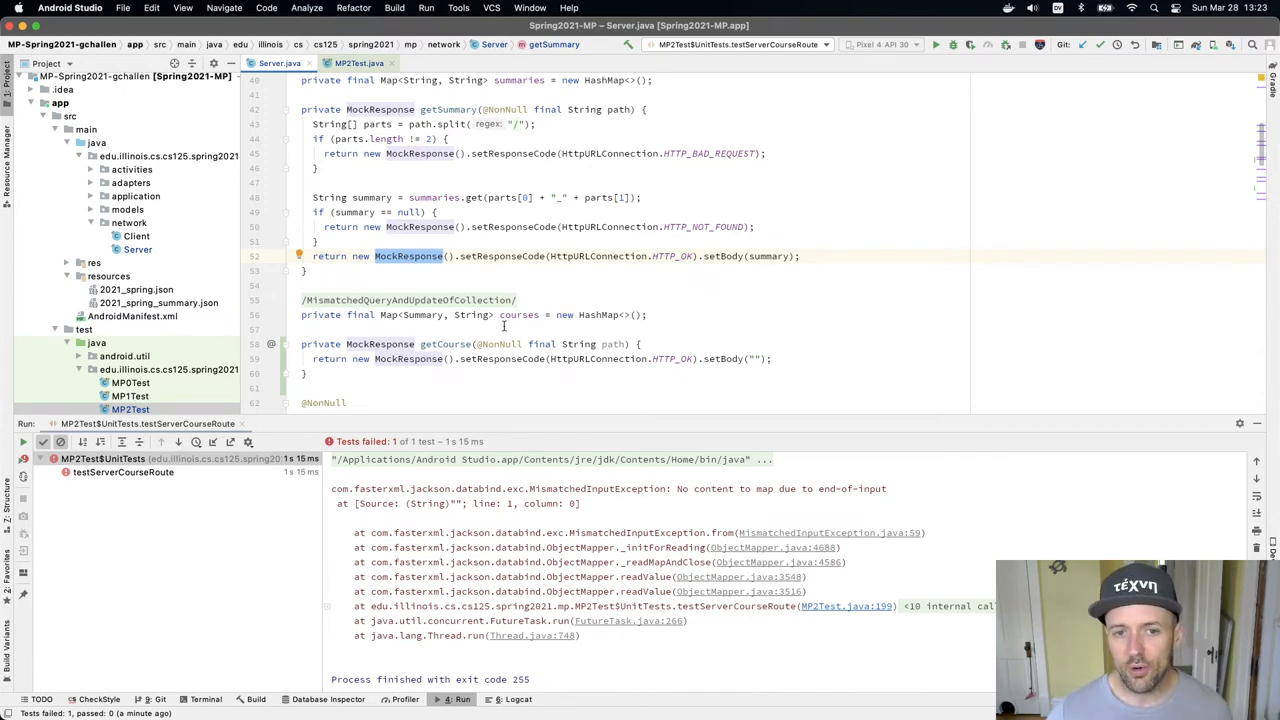
double_click(520, 314)
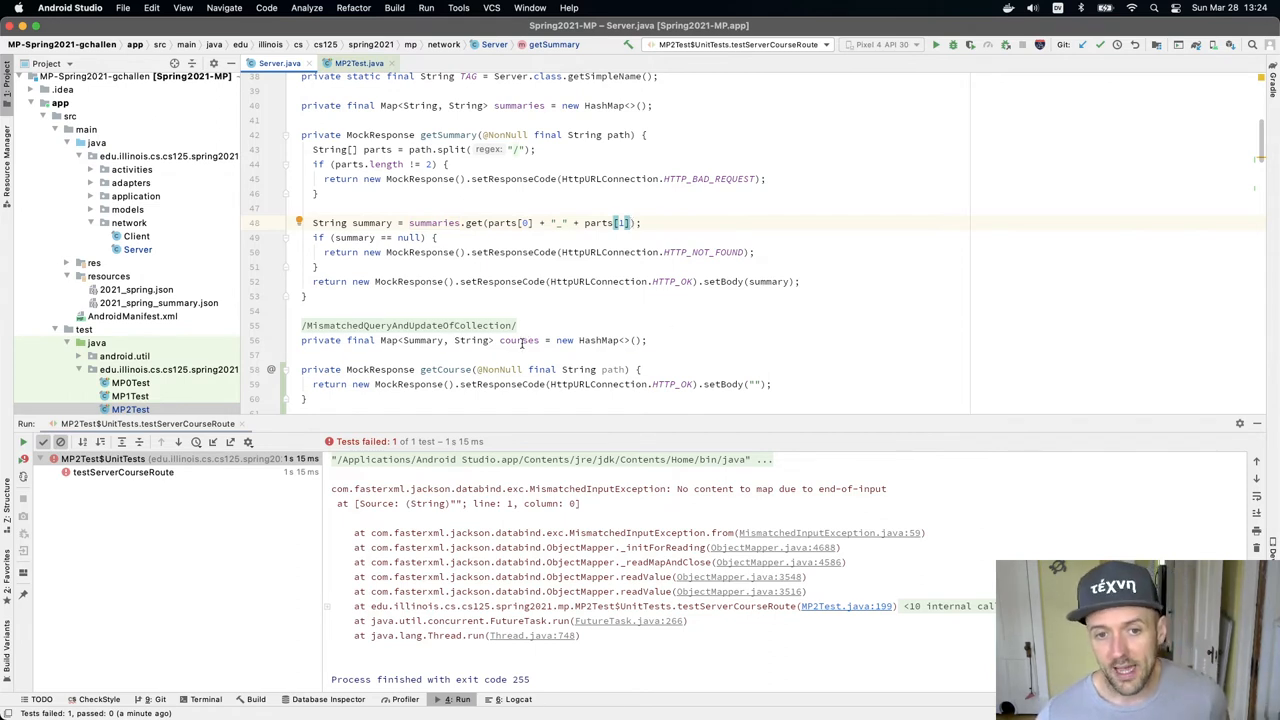
double_click(518, 340)
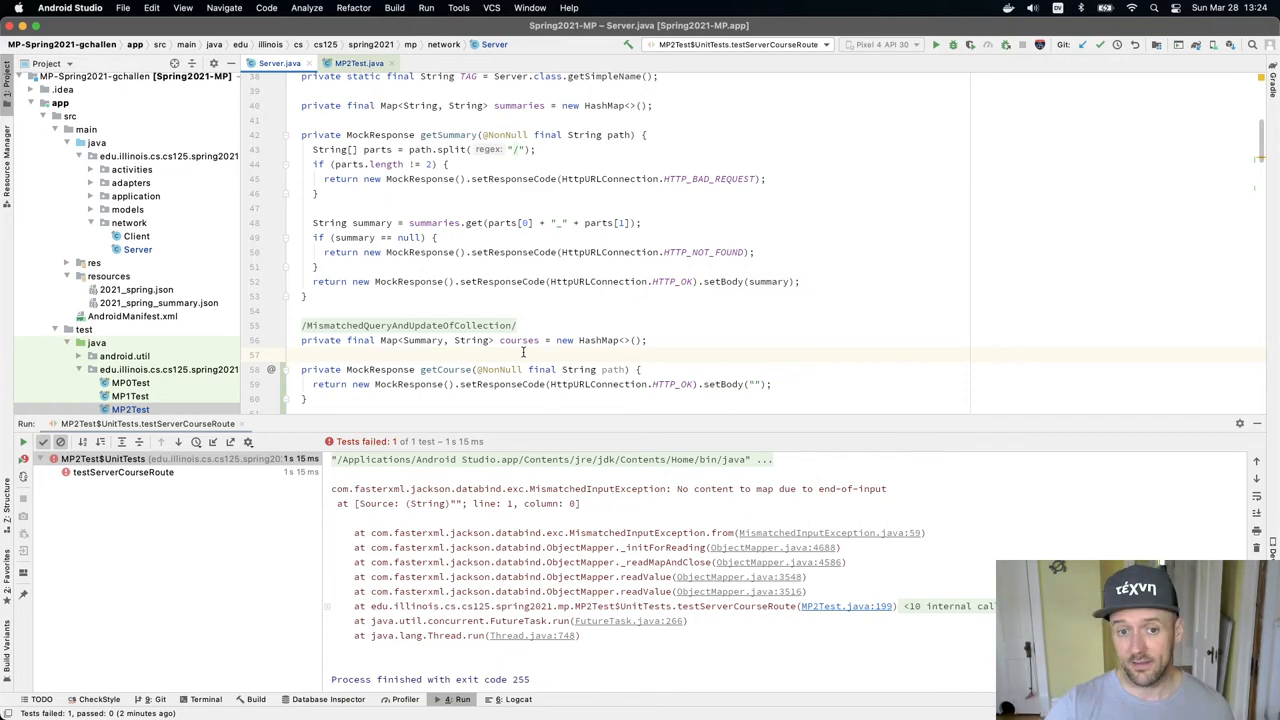
scroll(down, 3)
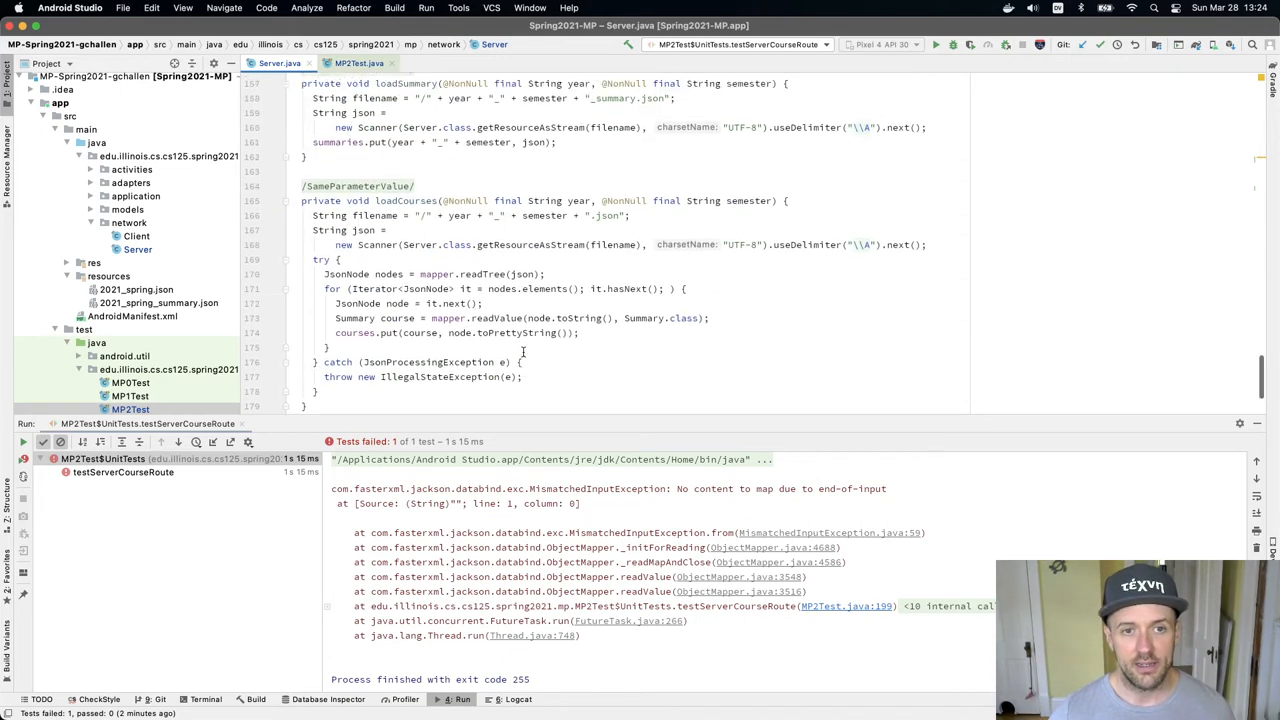
double_click(406, 258)
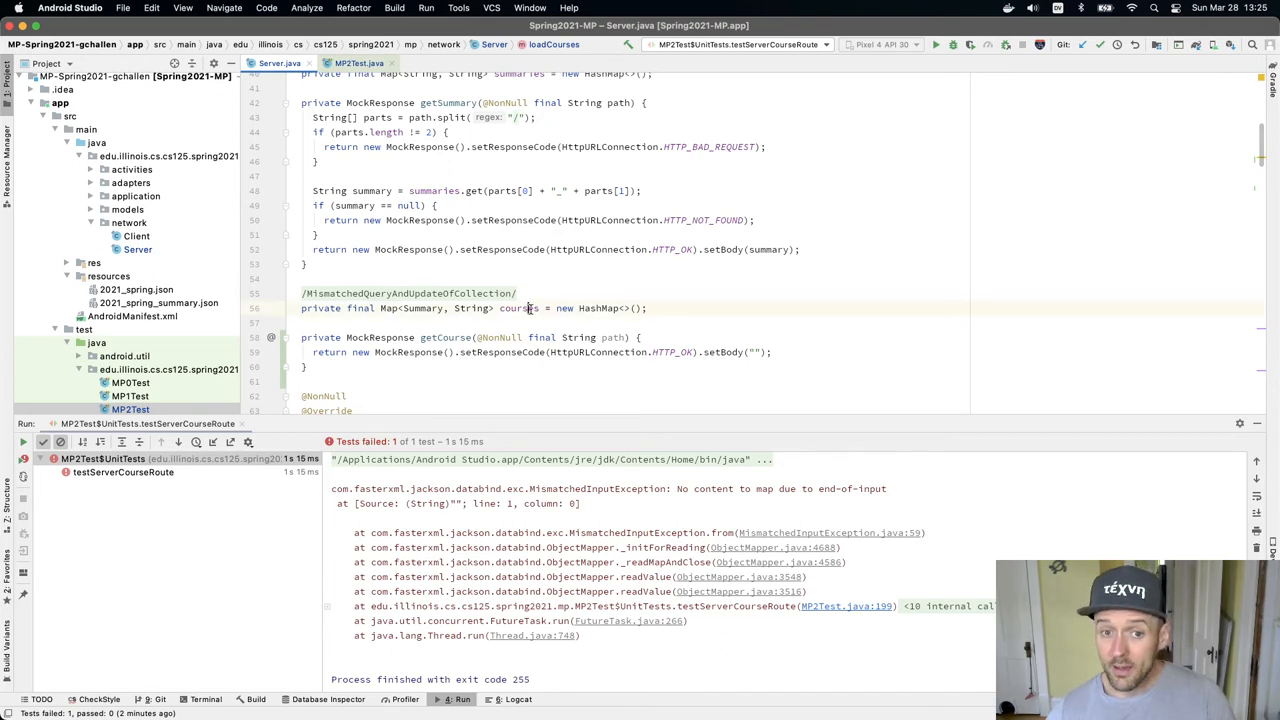
double_click(516, 308)
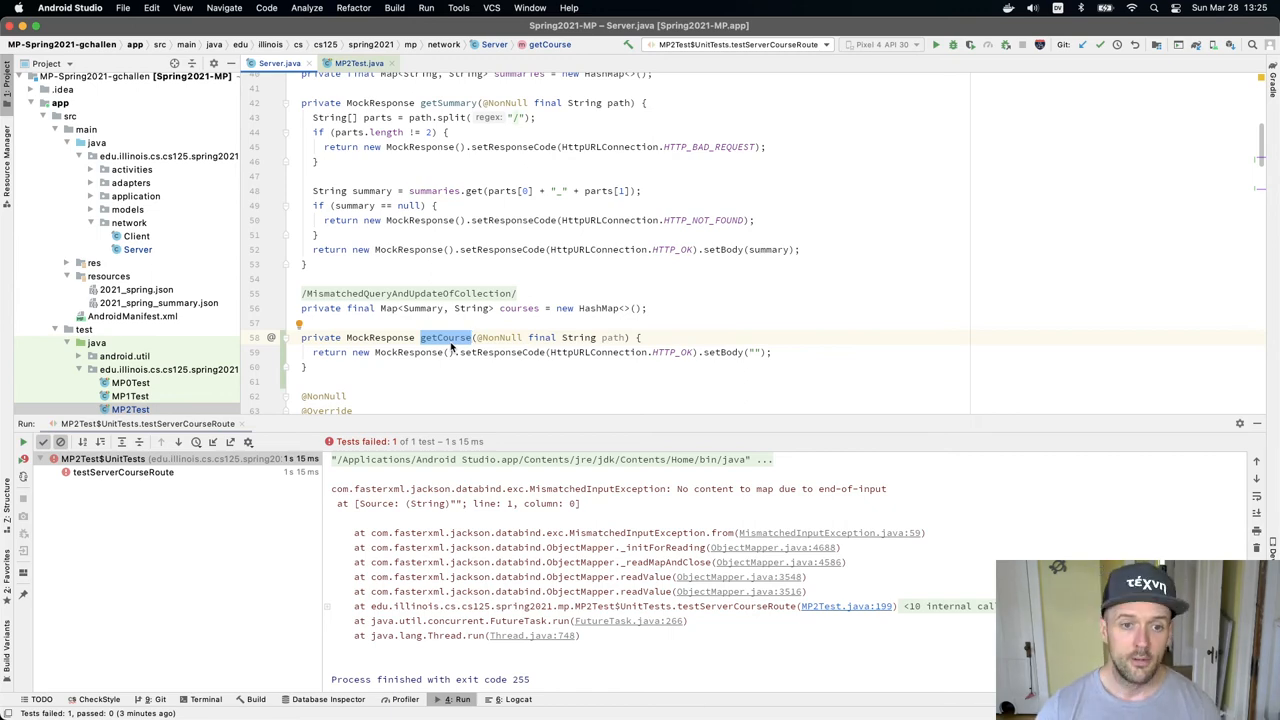
Step: Review dispatch calling getCourse, then bring up the app switcher for Chrome
scroll(down, 3)
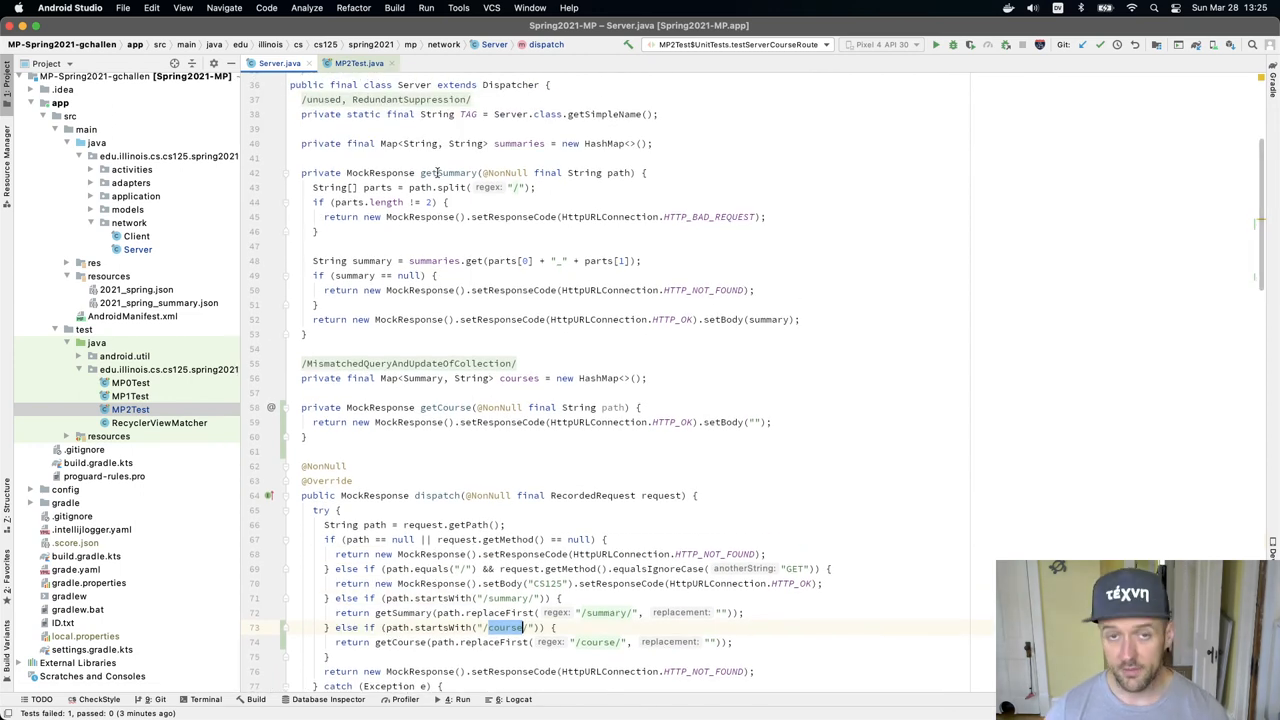
mouse_move(572, 348)
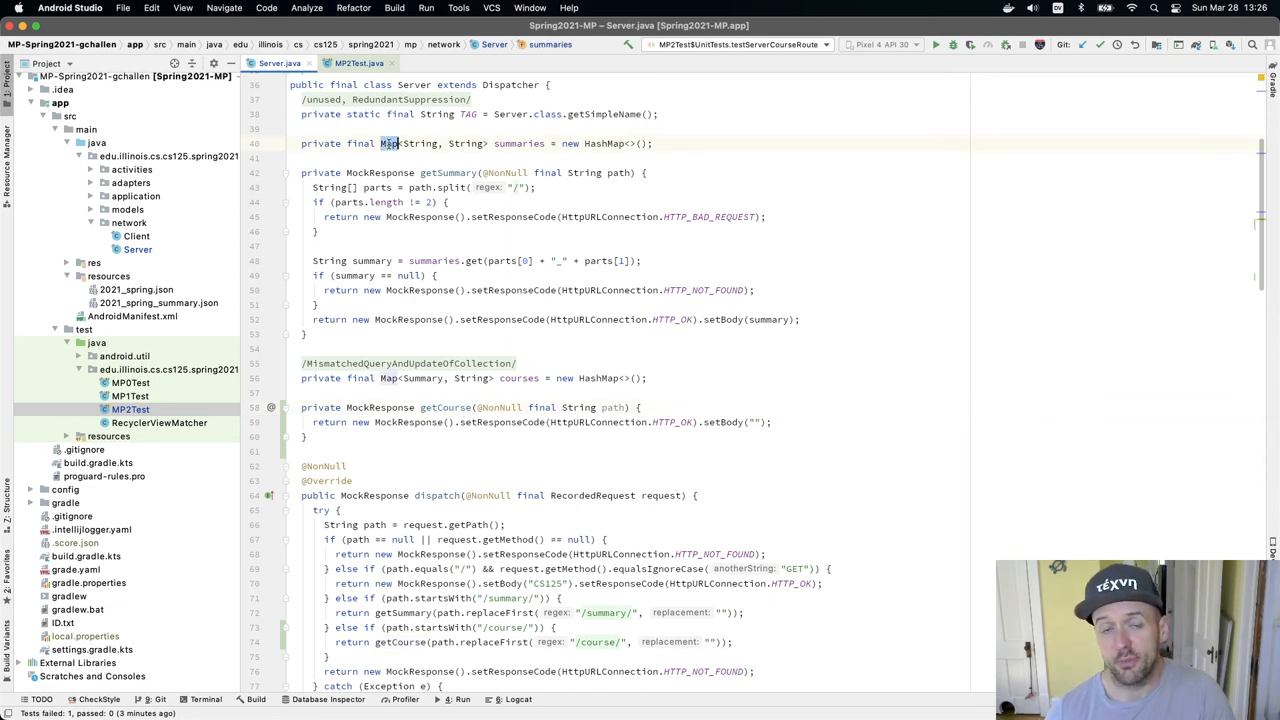
click(390, 144)
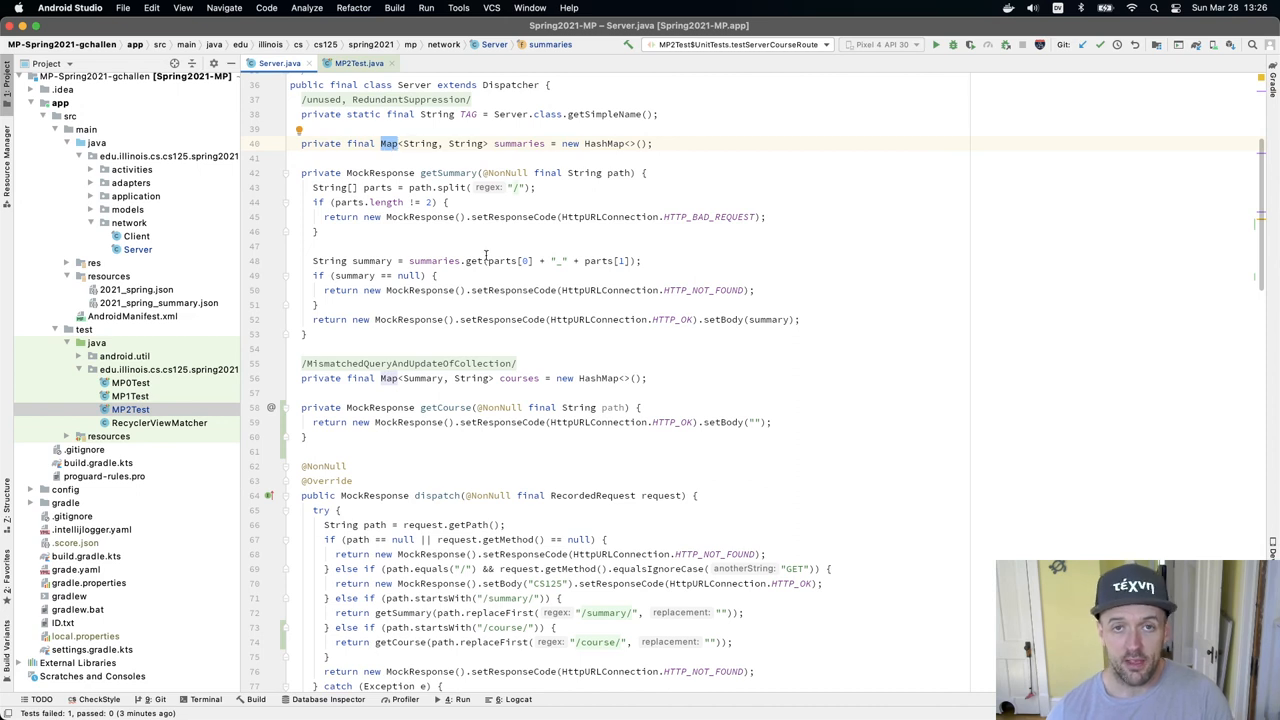
mouse_move(496, 260)
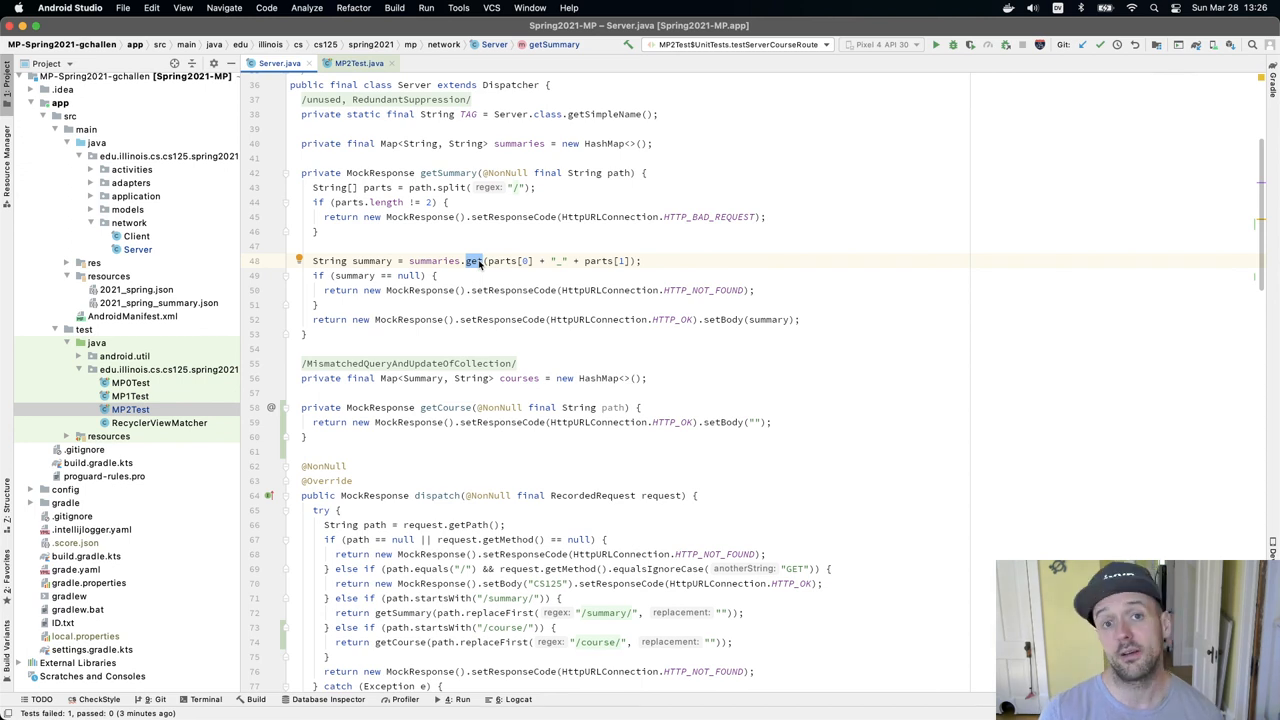
key(cmd+tab)
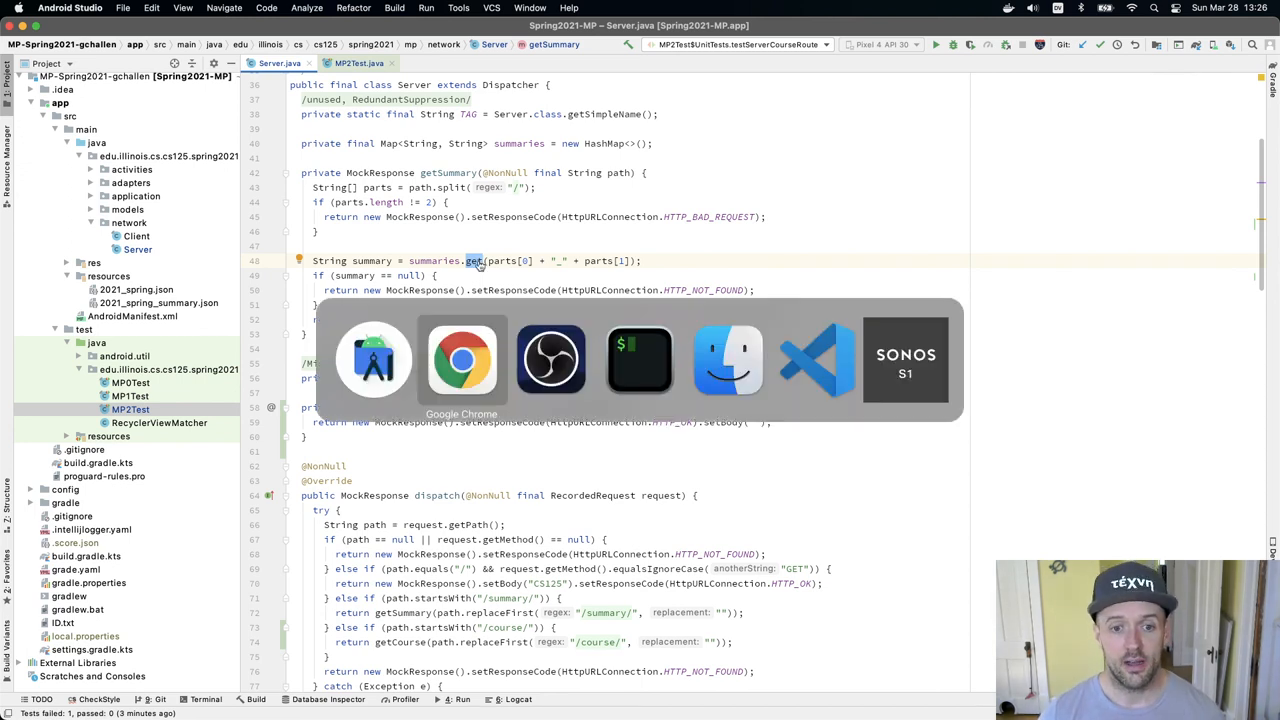